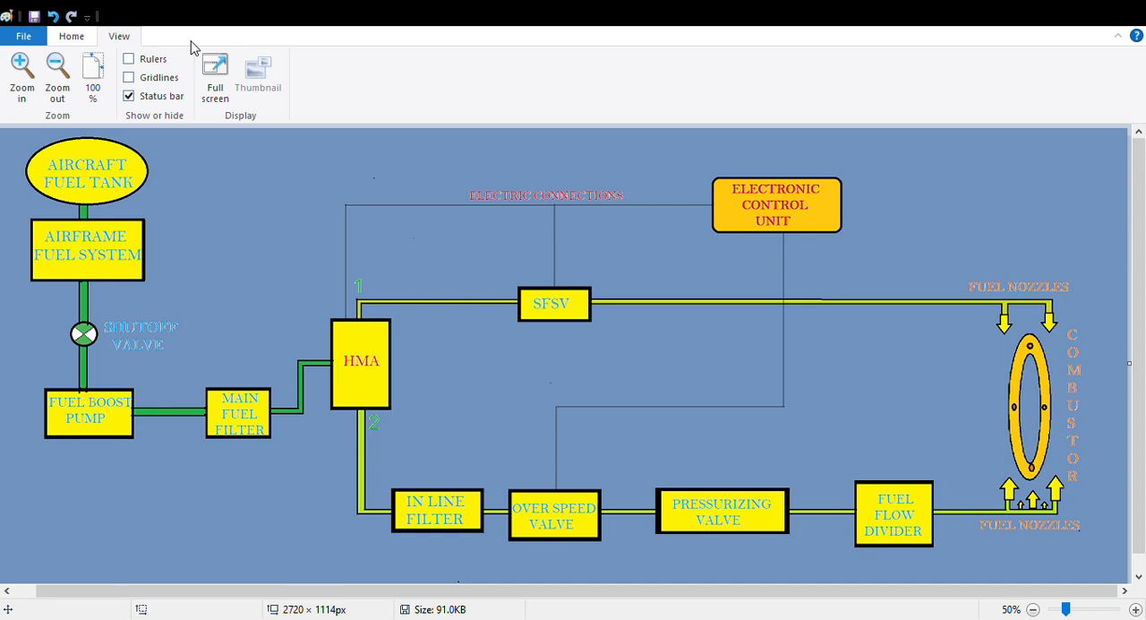
mouse_move(308, 145)
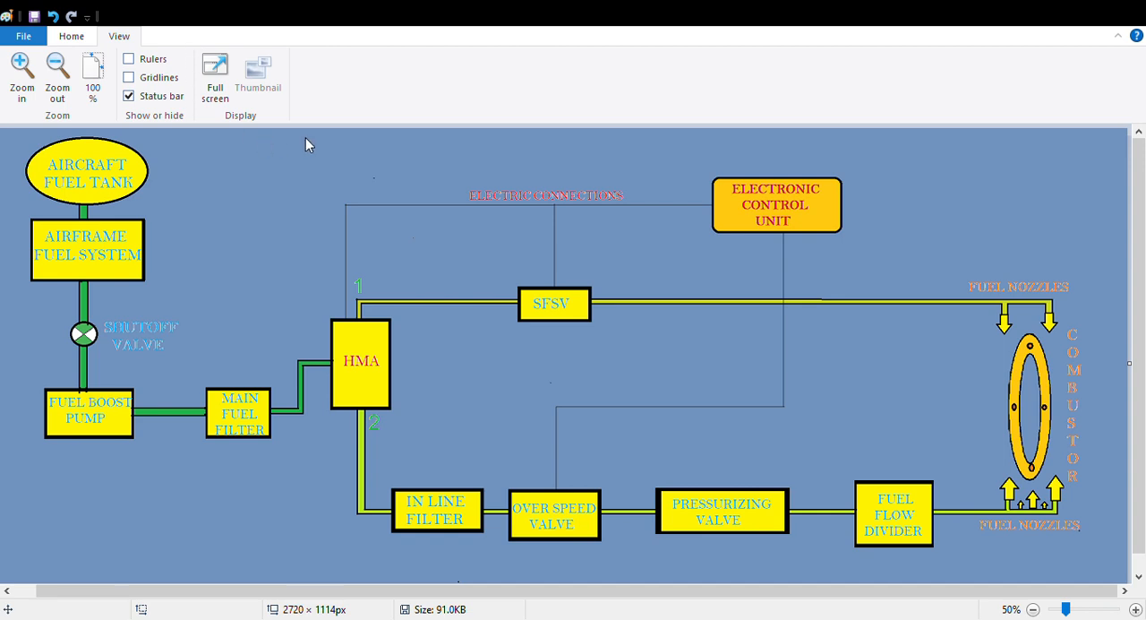
mouse_move(150, 184)
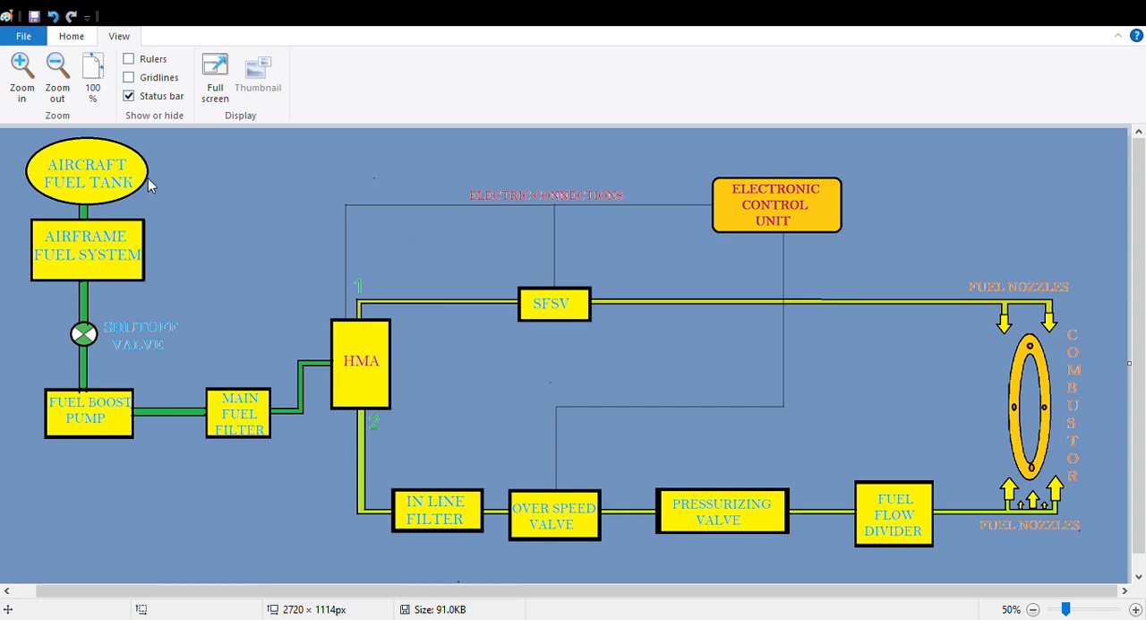
mouse_move(172, 232)
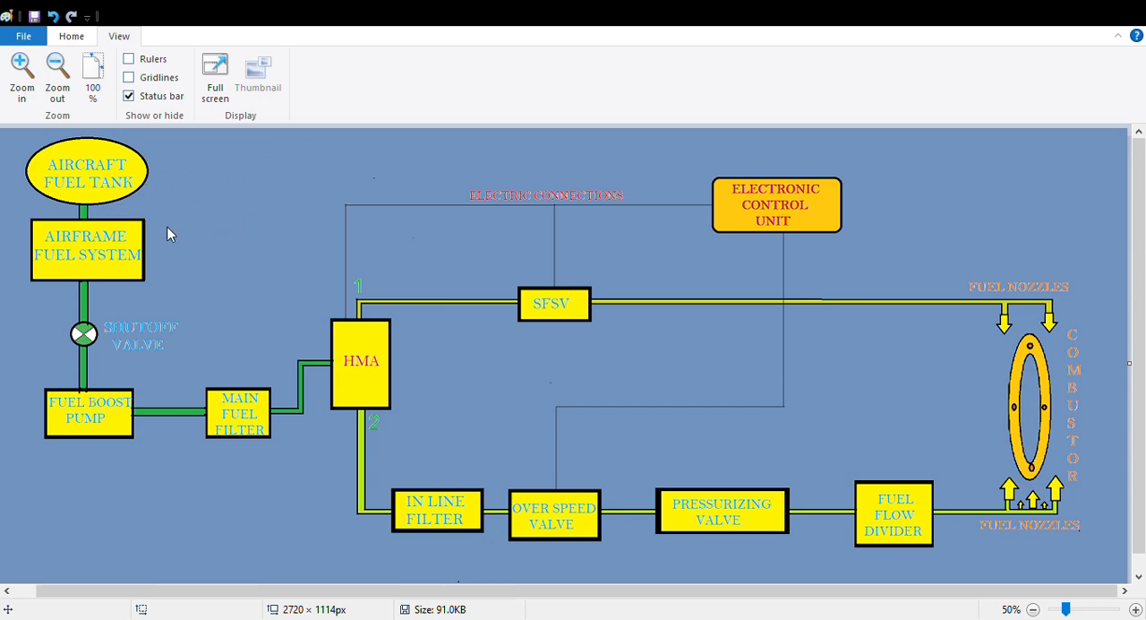
mouse_move(165, 236)
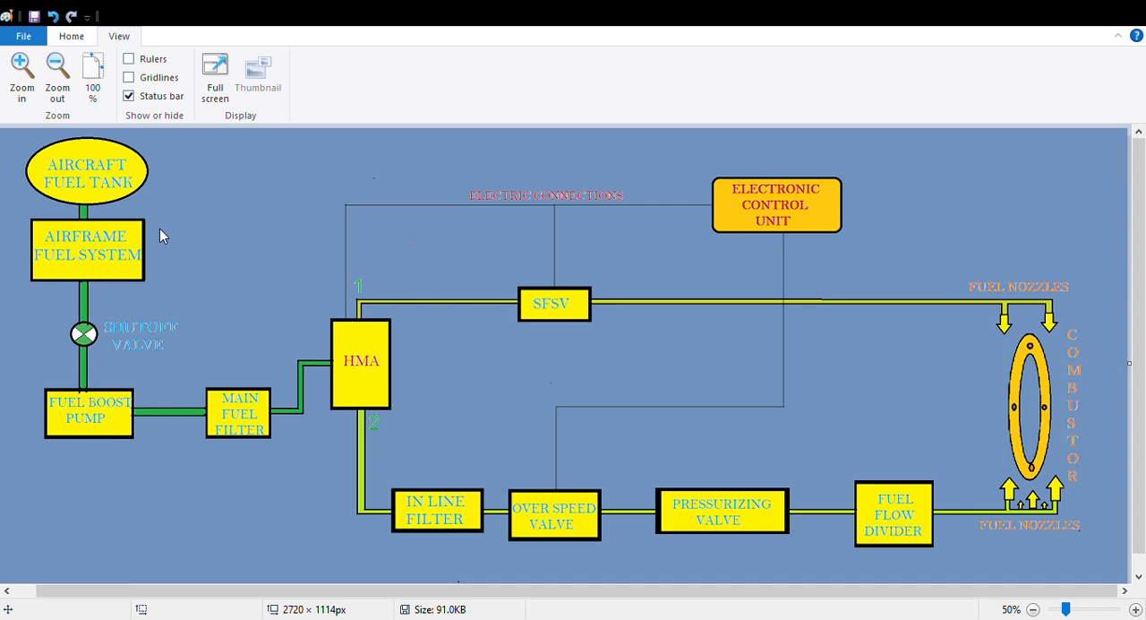
mouse_move(90, 263)
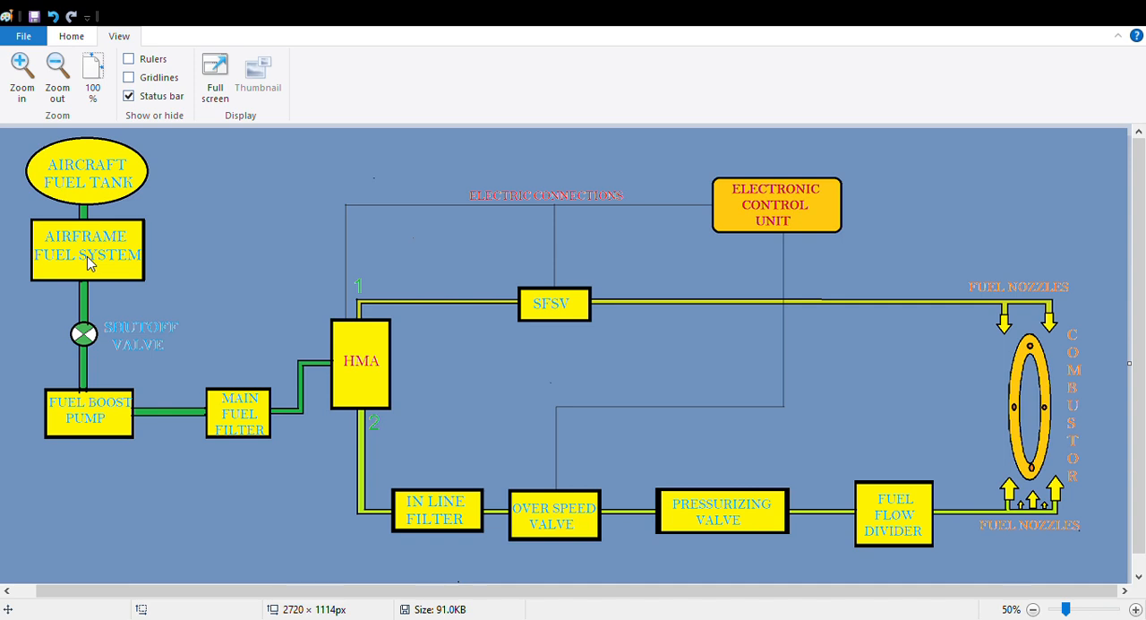
mouse_move(93, 265)
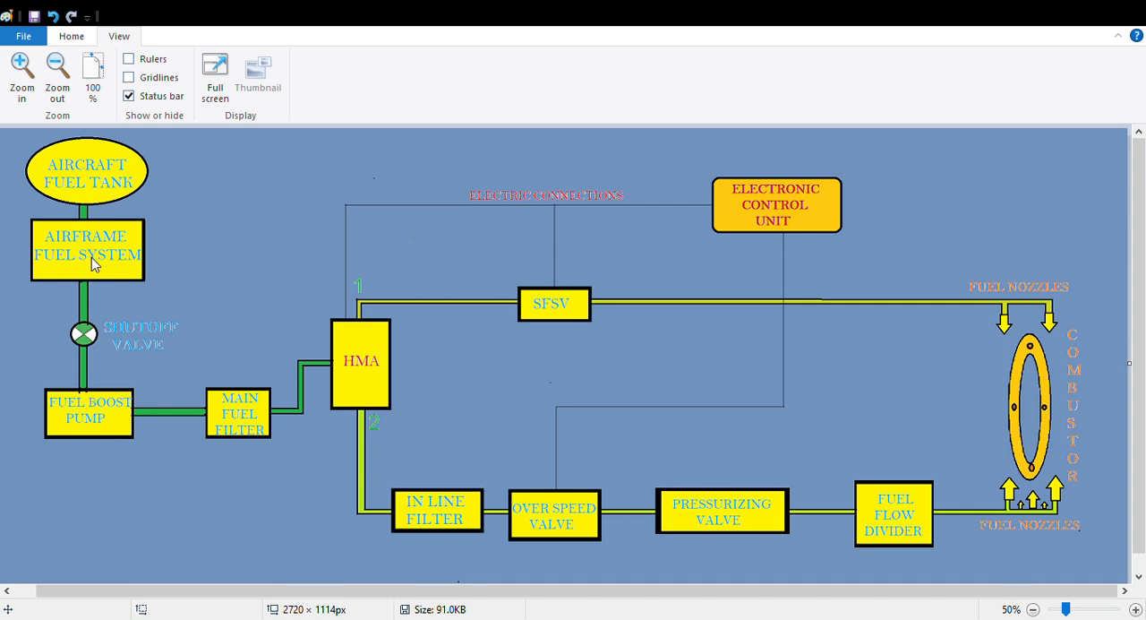
mouse_move(64, 248)
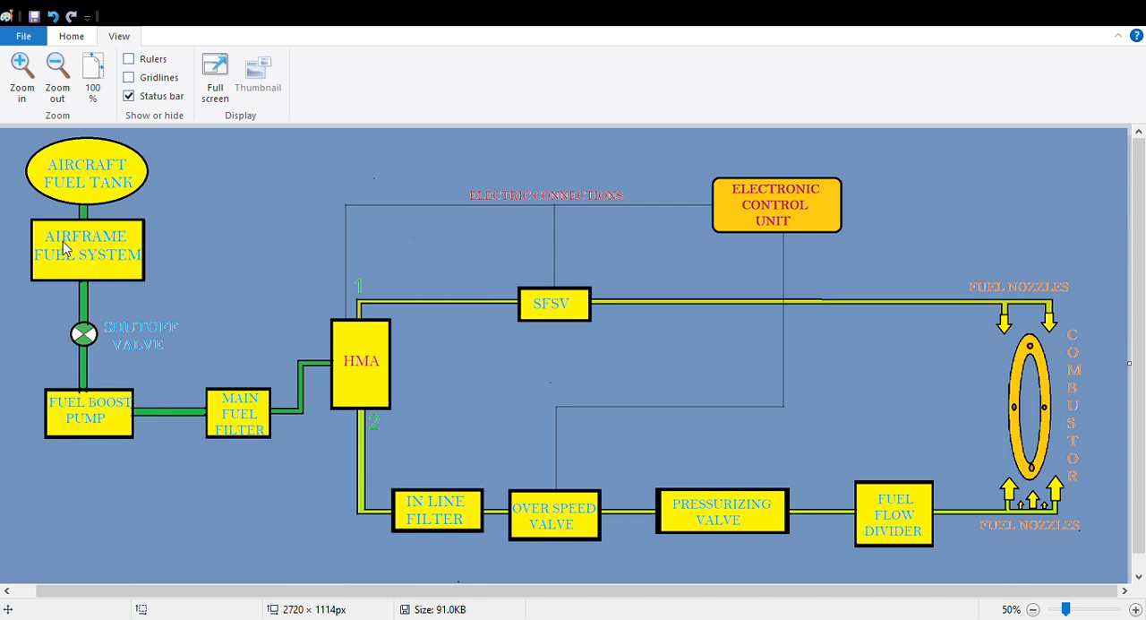
mouse_move(122, 249)
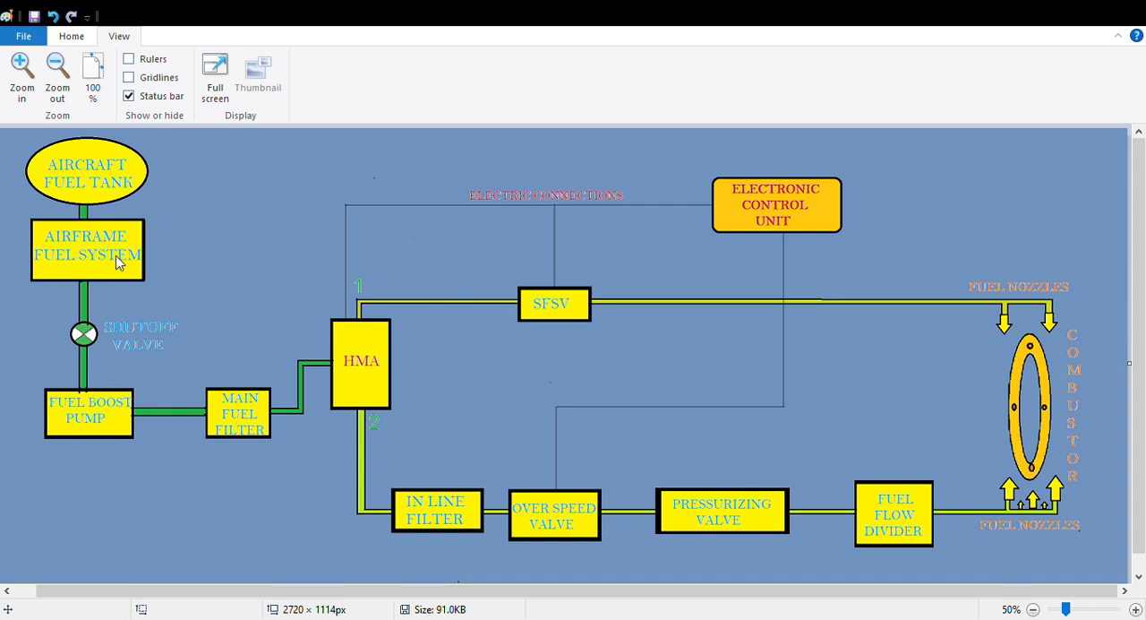
mouse_move(111, 247)
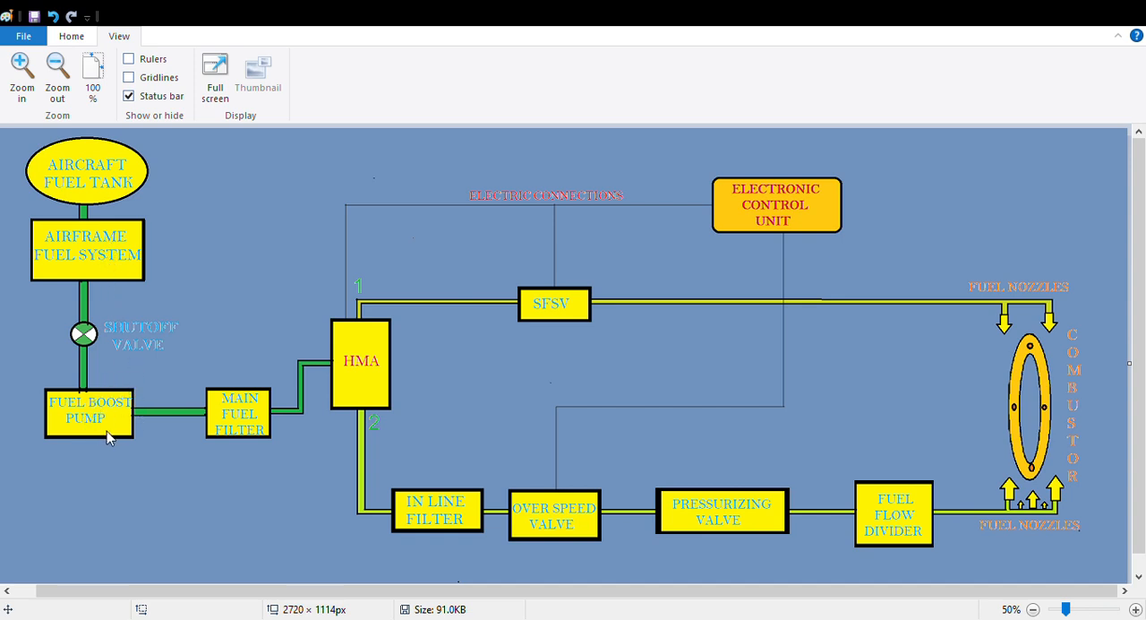
mouse_move(775, 382)
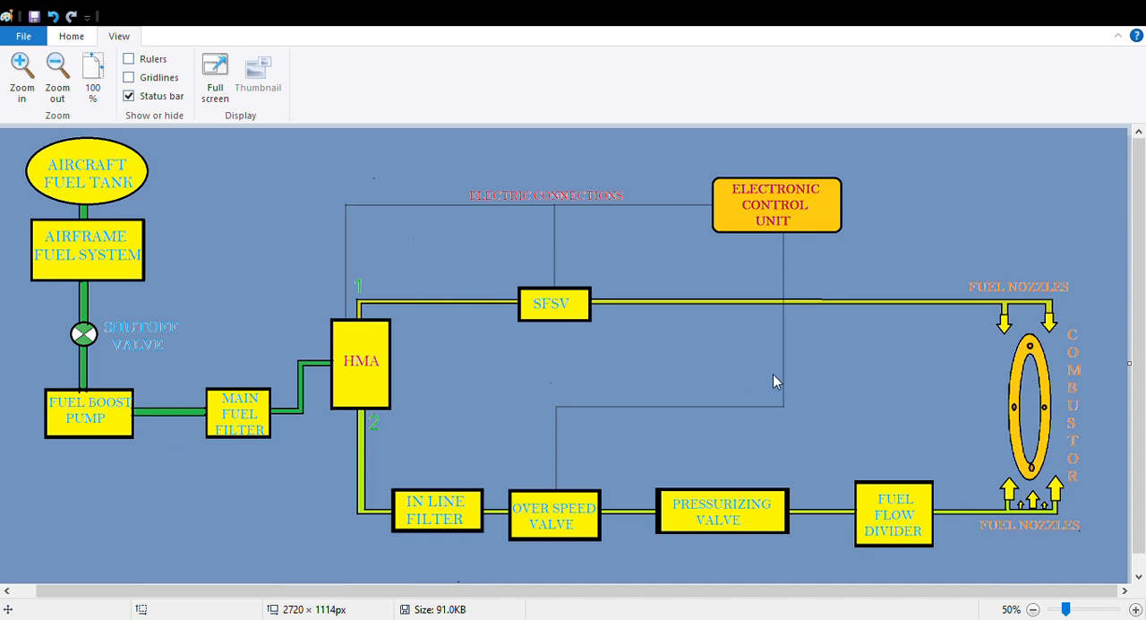
mouse_move(125, 356)
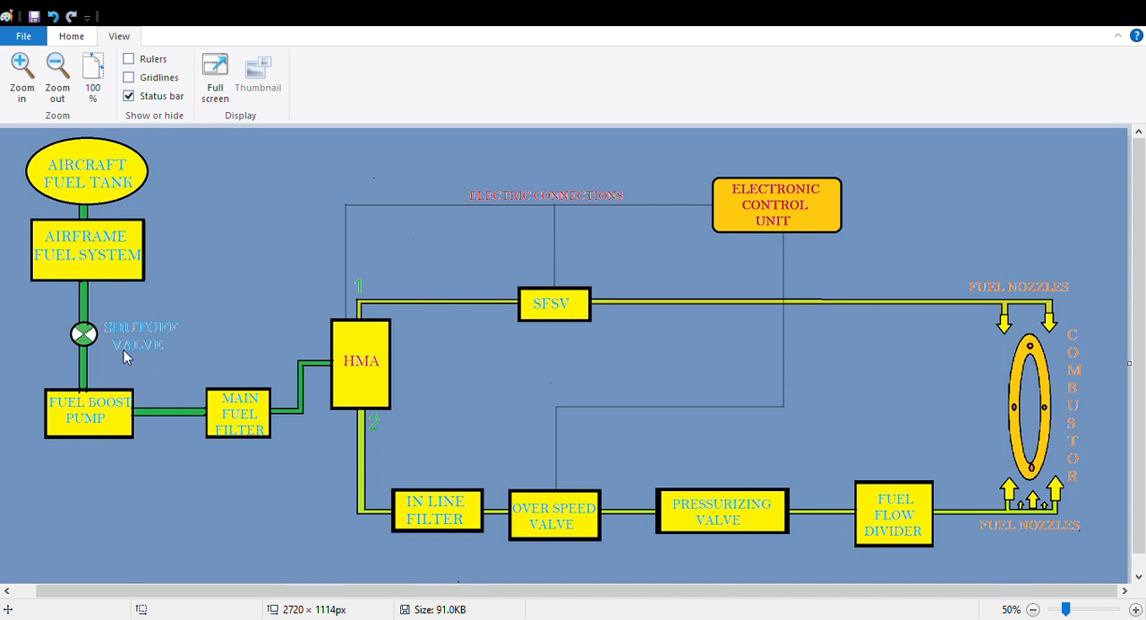
mouse_move(82, 333)
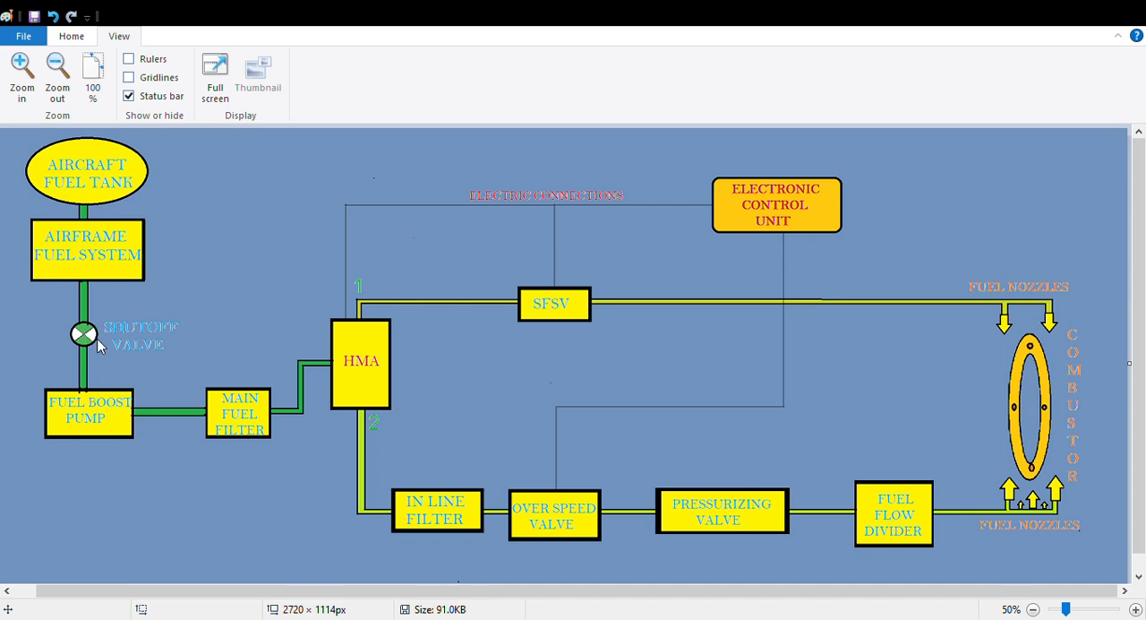
mouse_move(97, 344)
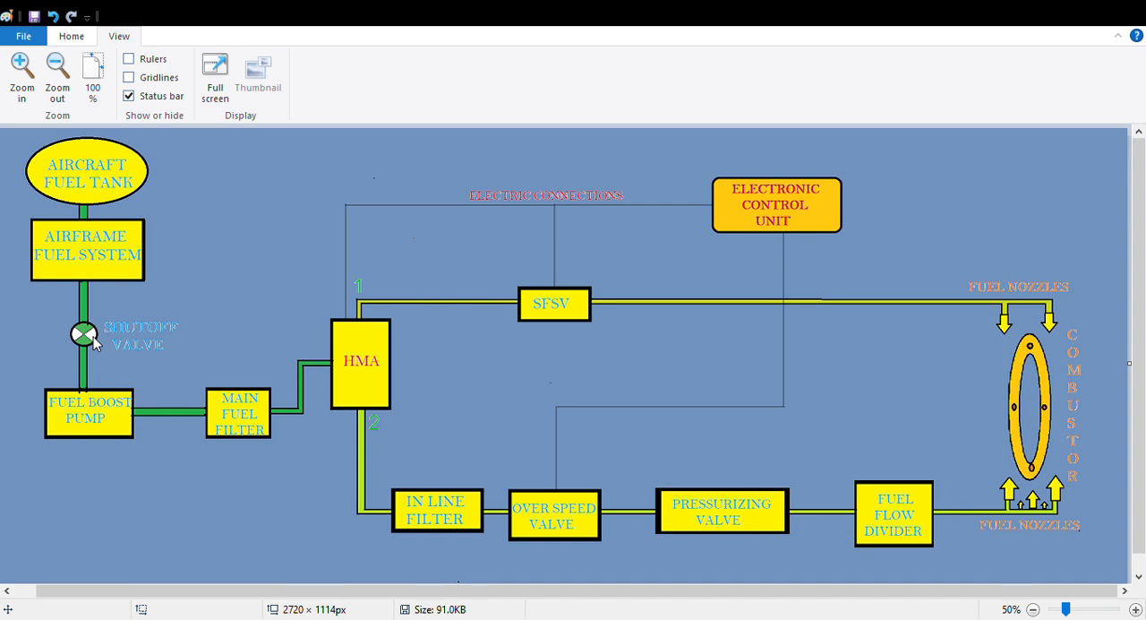
mouse_move(99, 360)
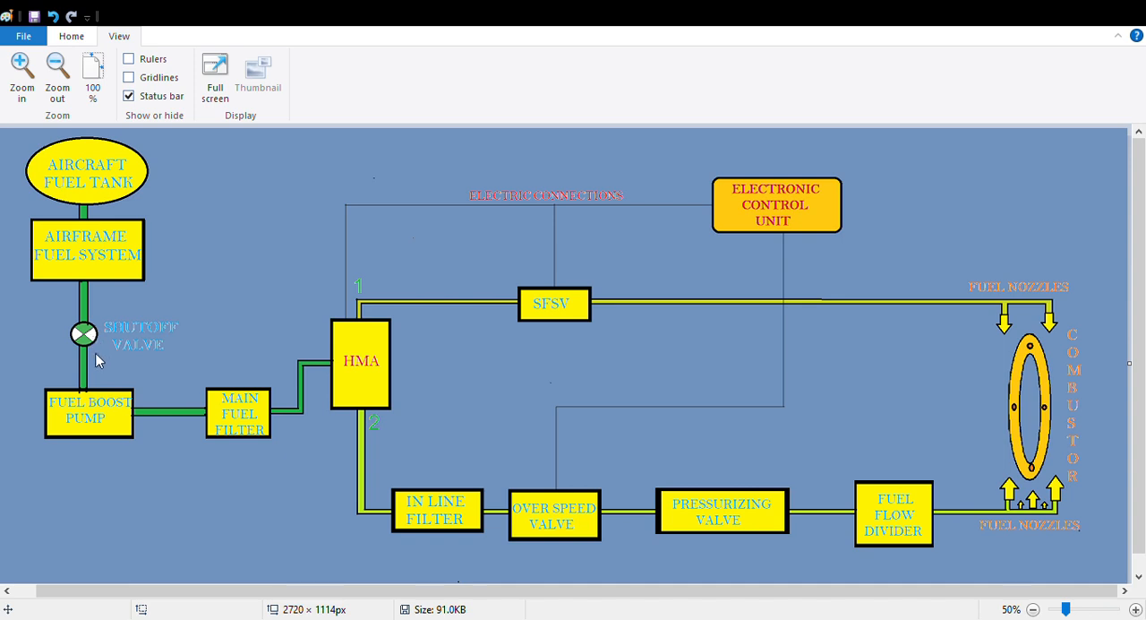
mouse_move(98, 186)
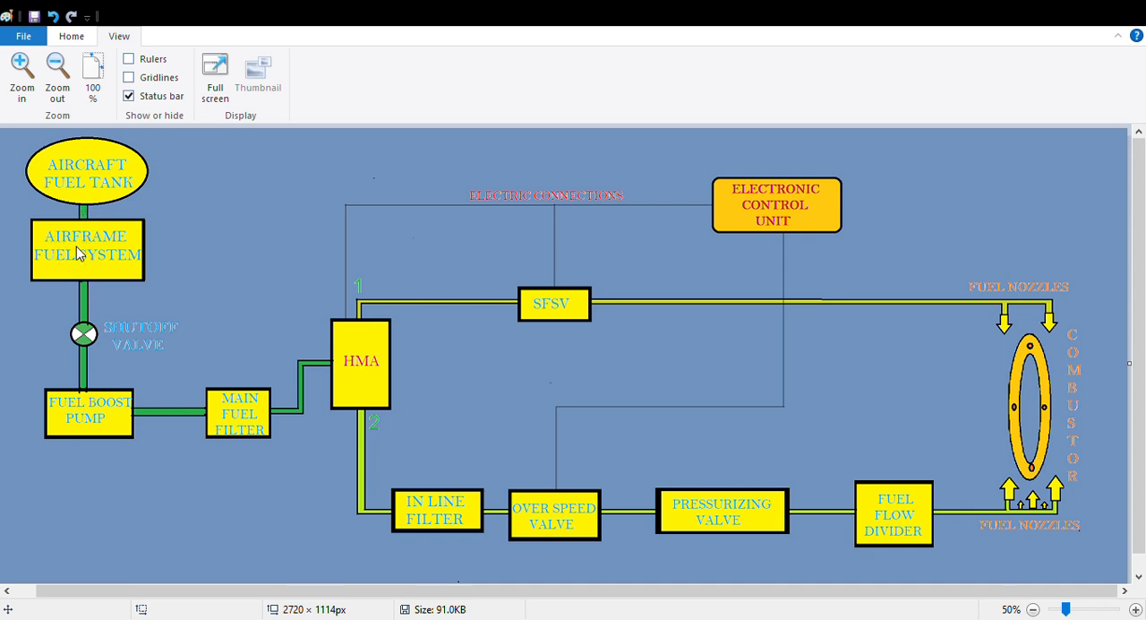
mouse_move(94, 265)
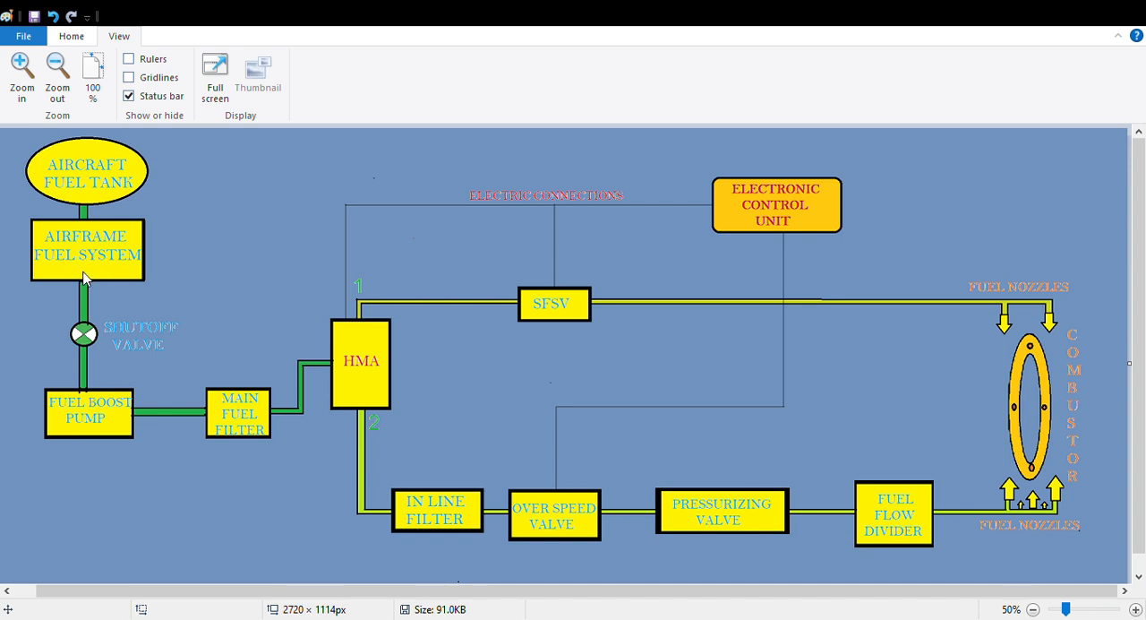
mouse_move(79, 374)
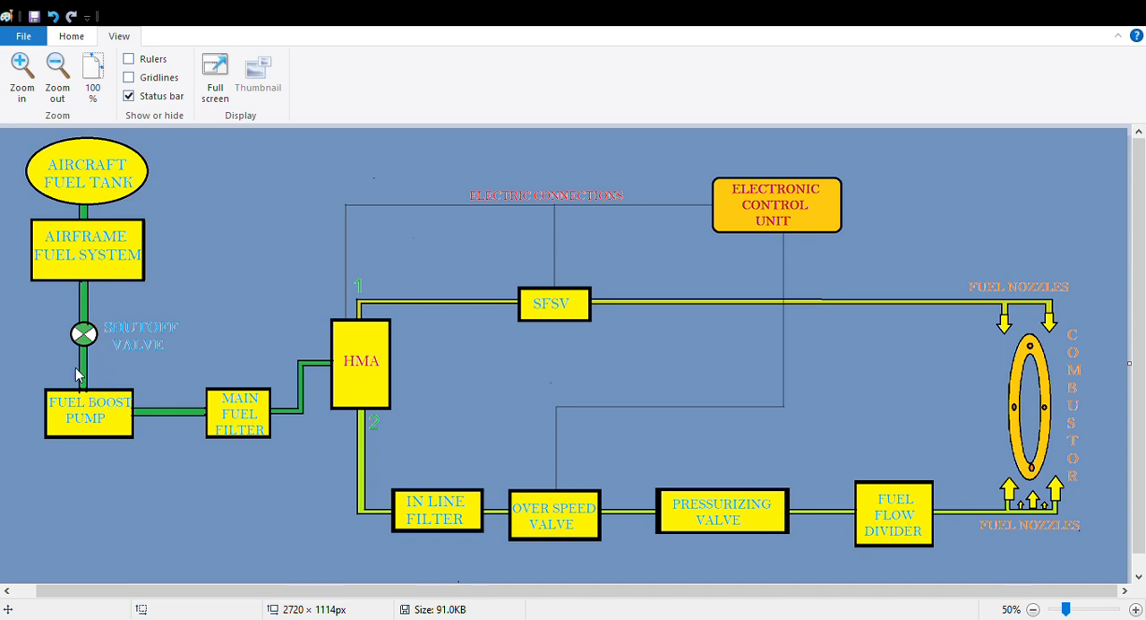
mouse_move(140, 408)
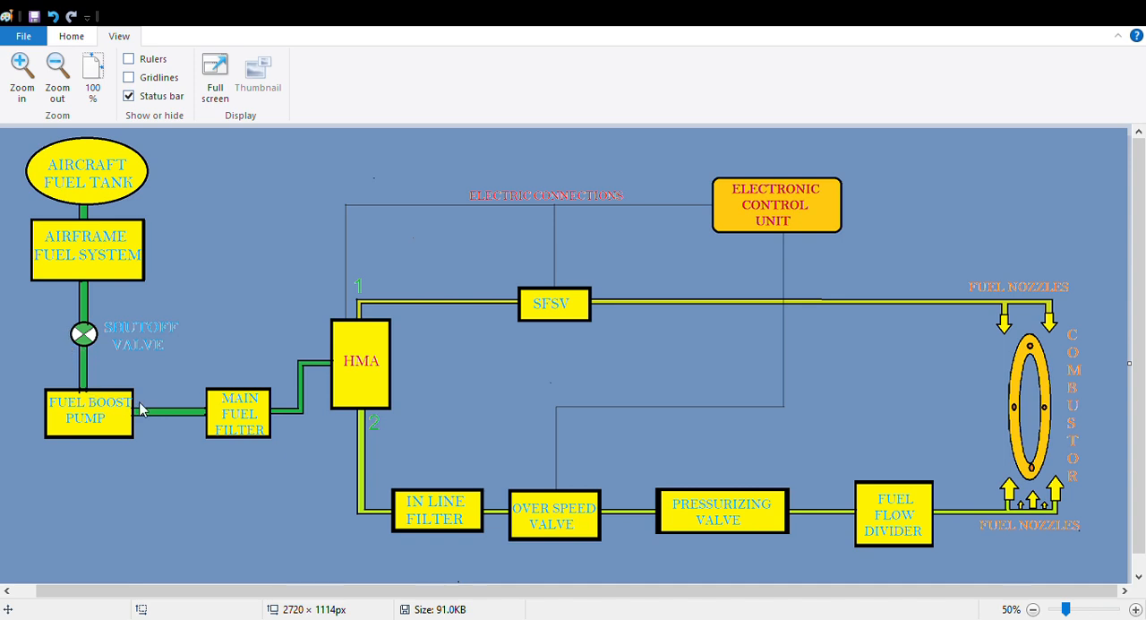
mouse_move(187, 415)
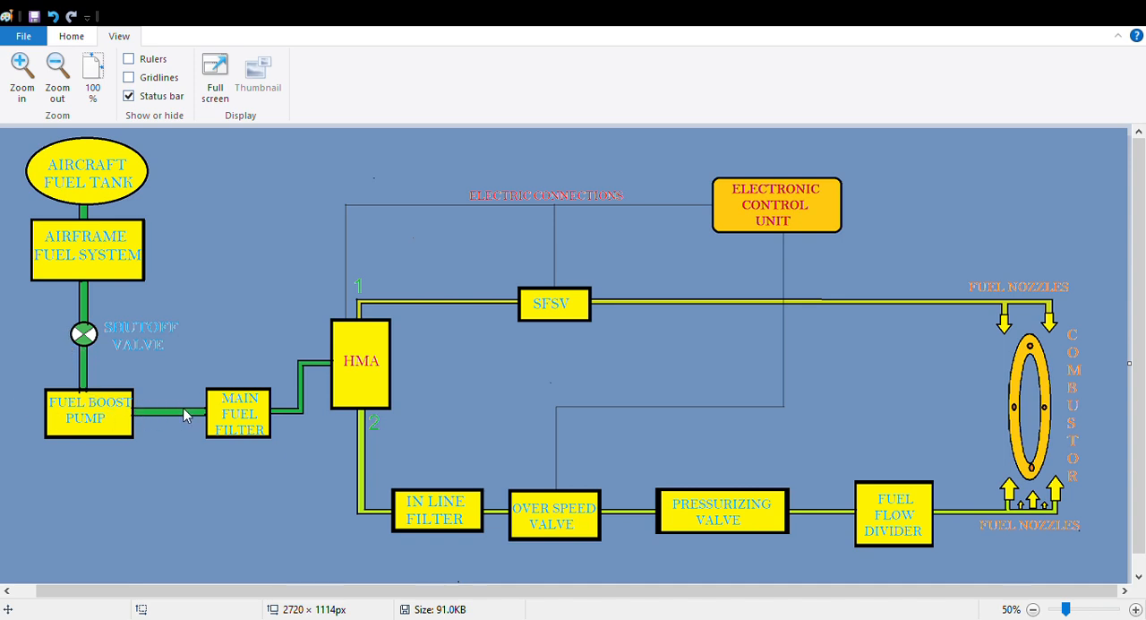
mouse_move(153, 422)
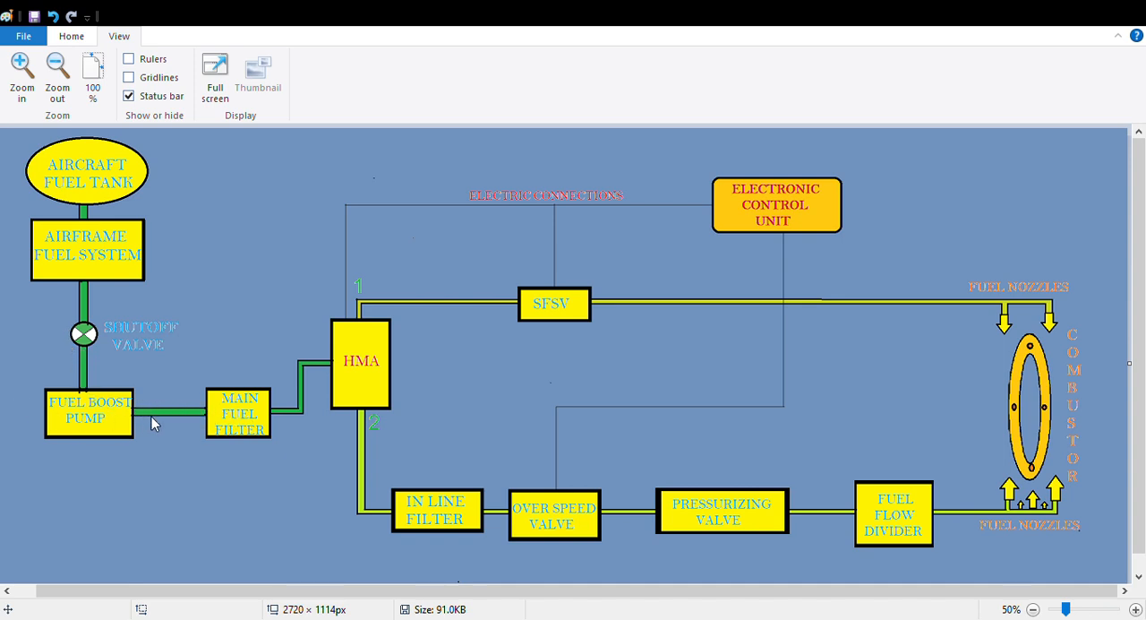
mouse_move(274, 414)
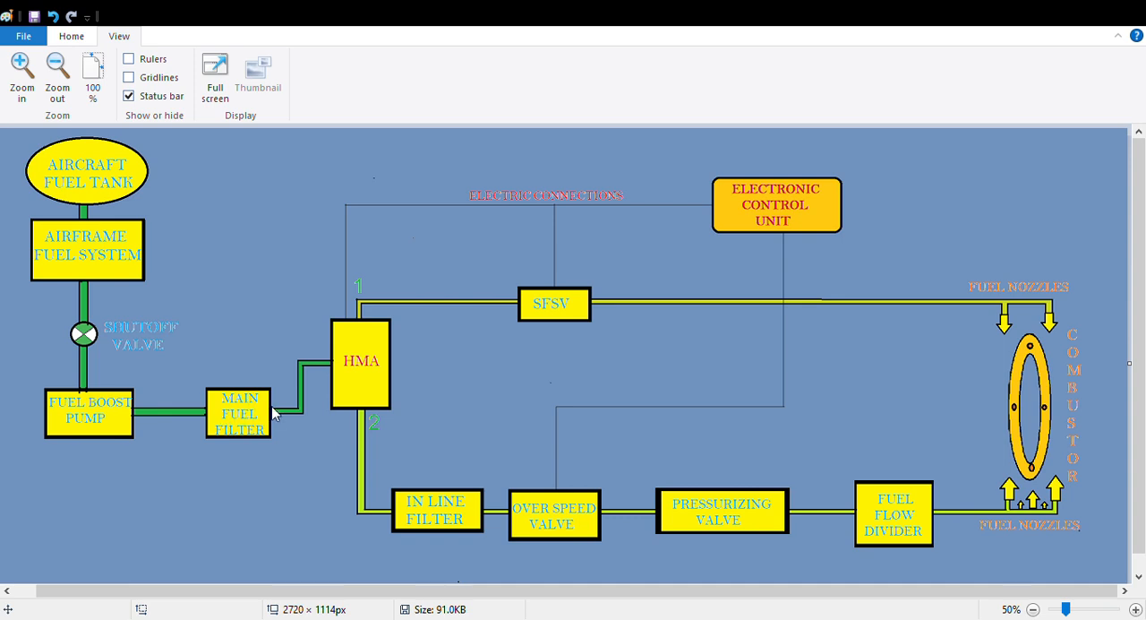
mouse_move(305, 403)
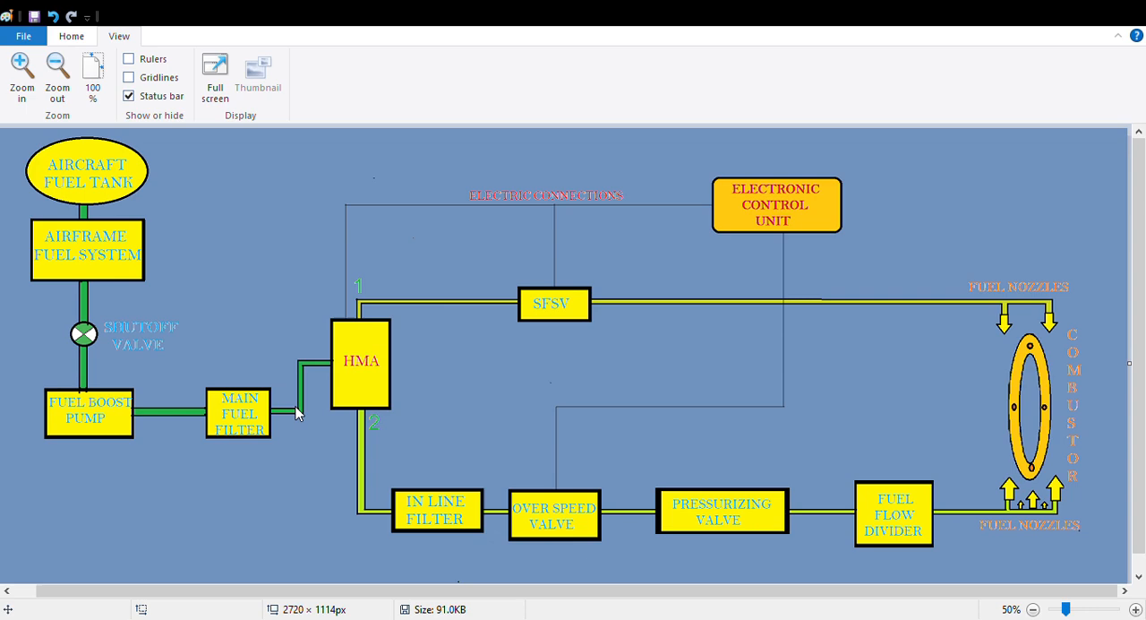
mouse_move(311, 366)
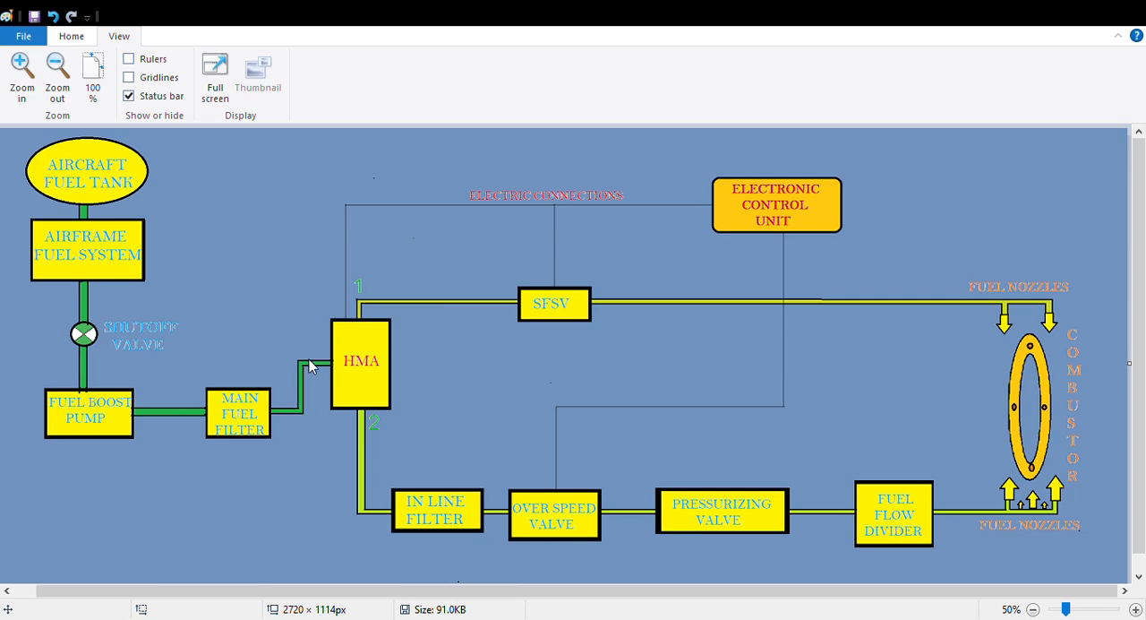
mouse_move(372, 370)
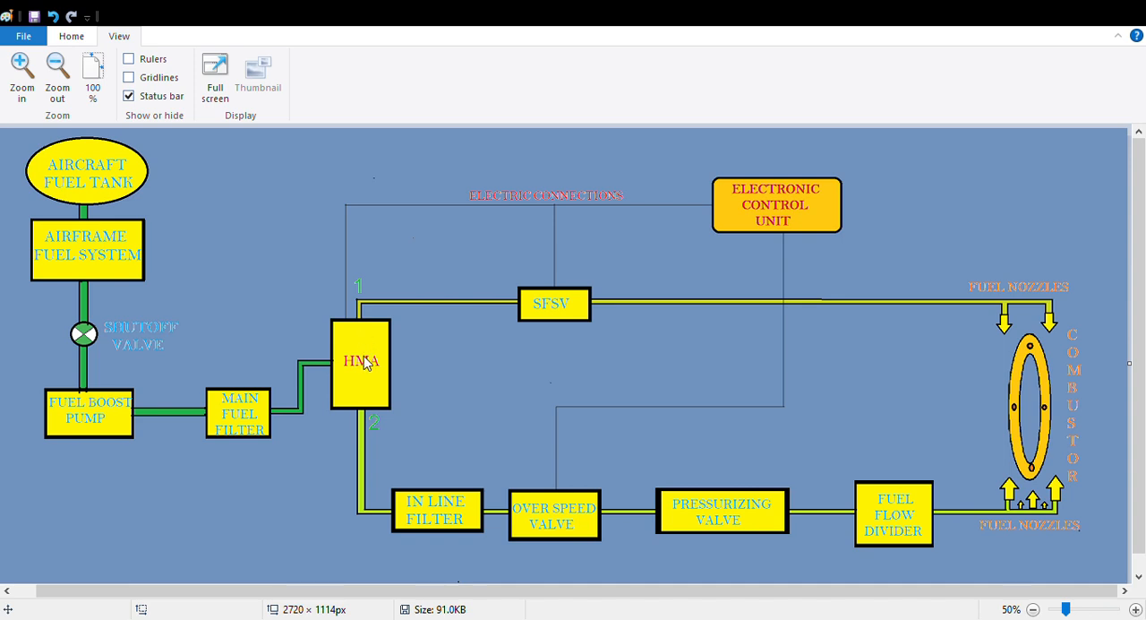
mouse_move(377, 351)
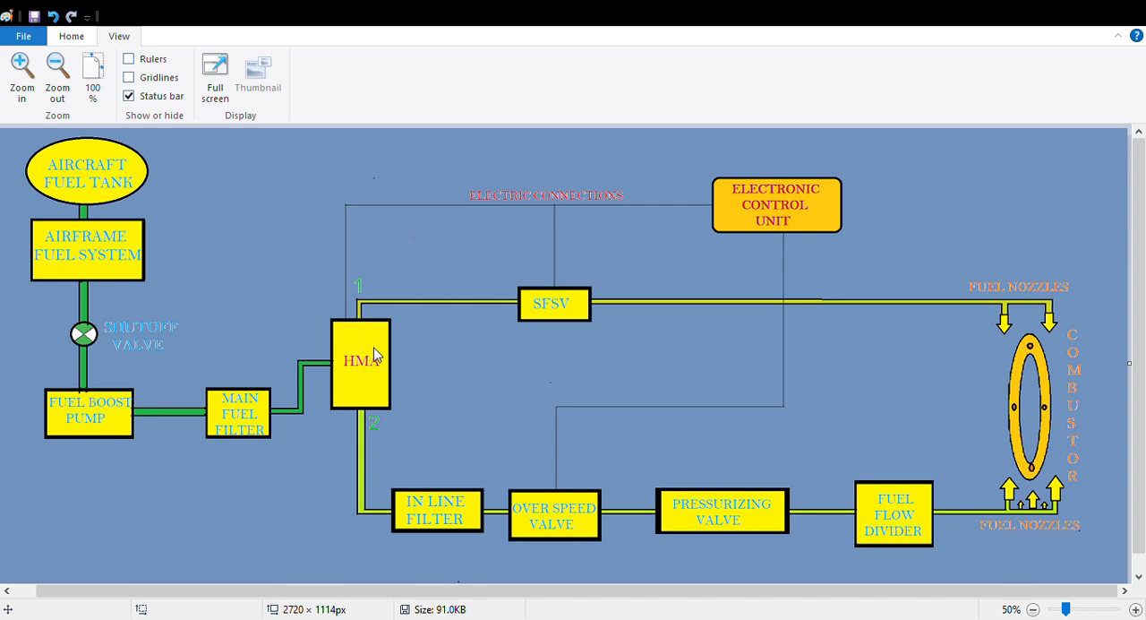
mouse_move(366, 328)
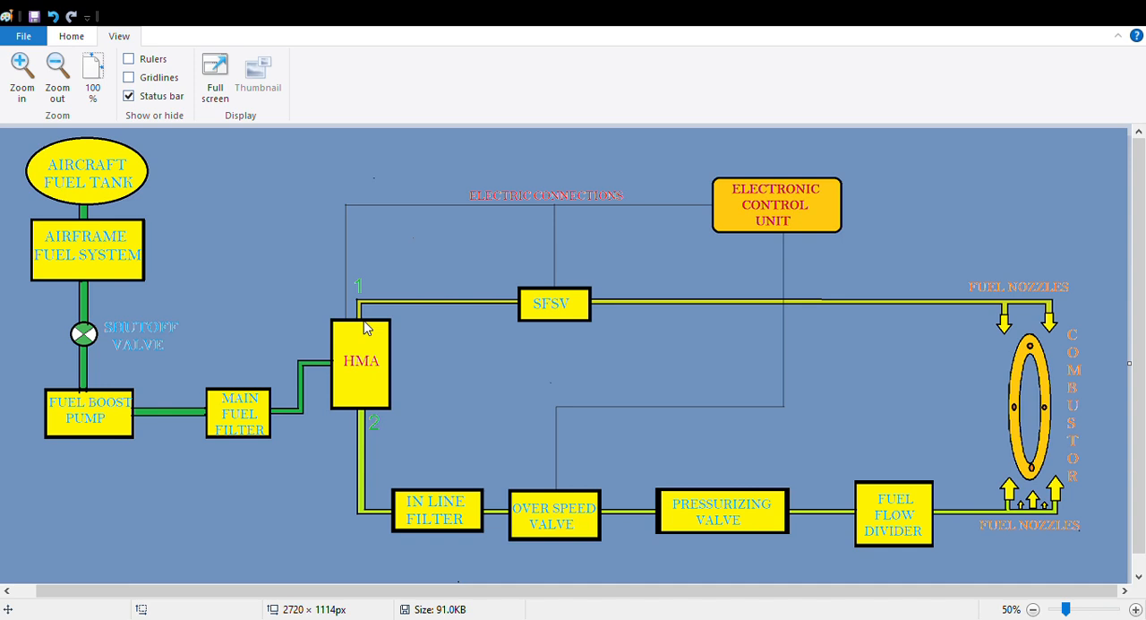
mouse_move(589, 200)
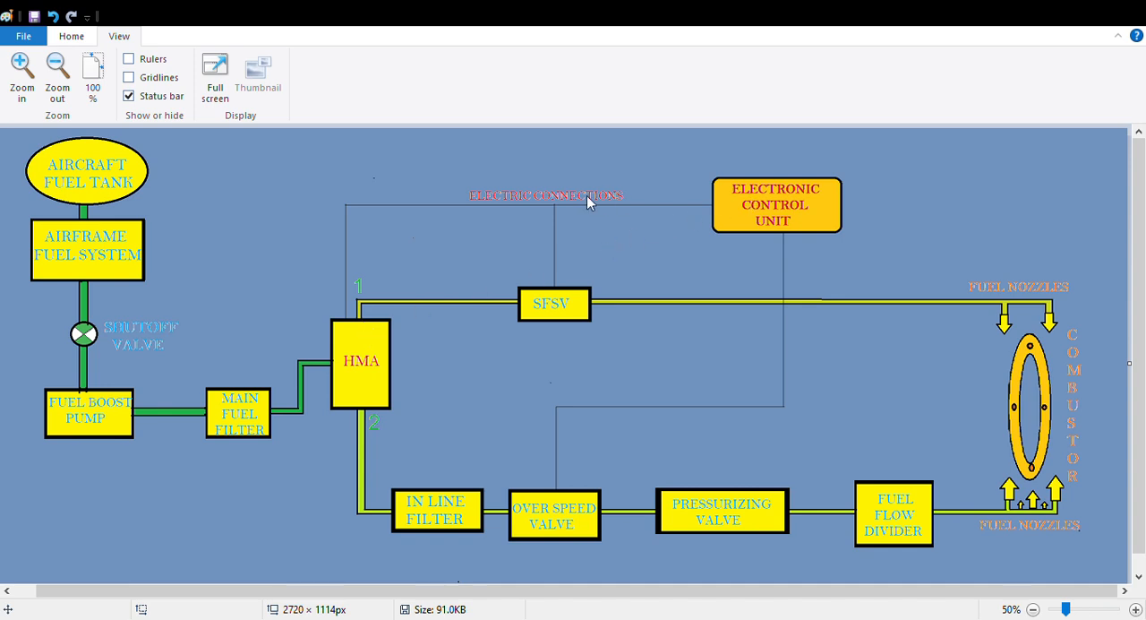
mouse_move(351, 232)
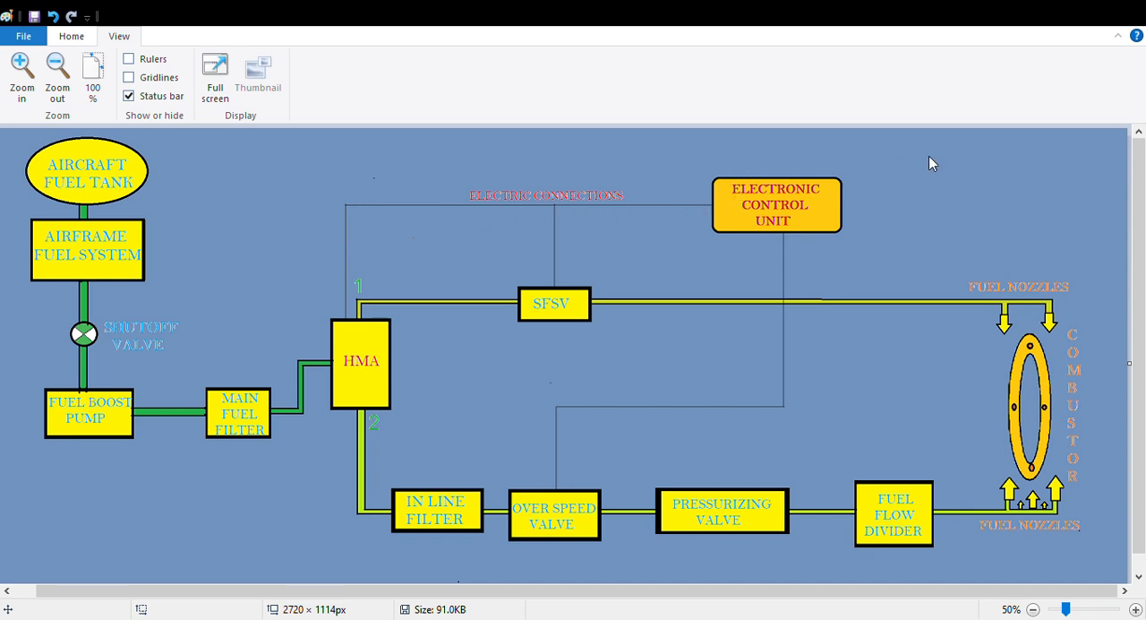
mouse_move(813, 172)
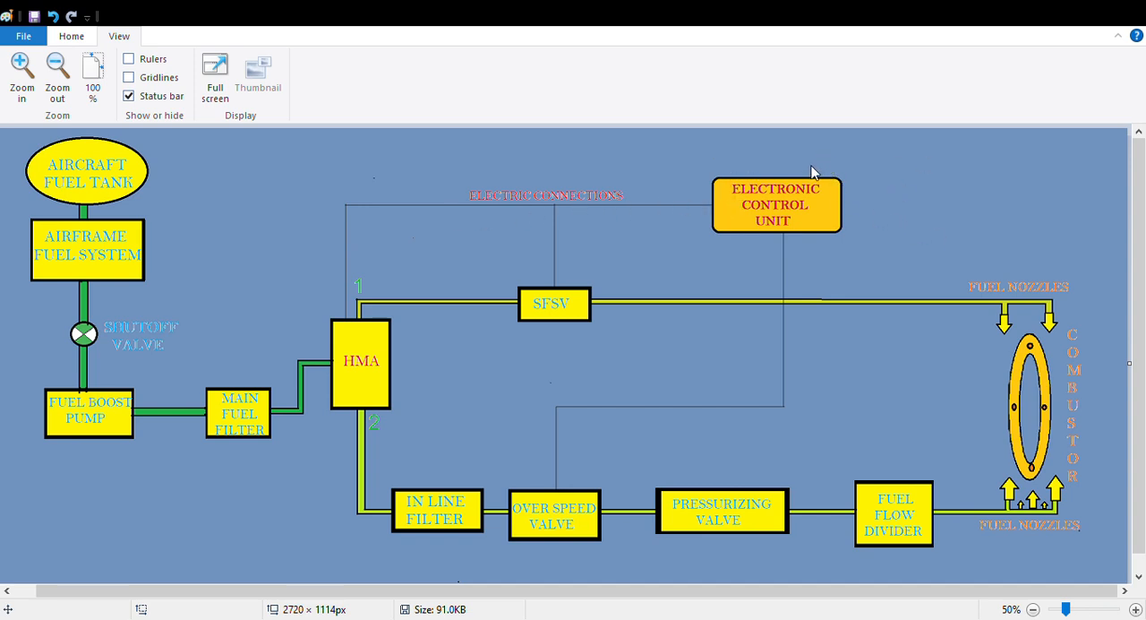
mouse_move(802, 195)
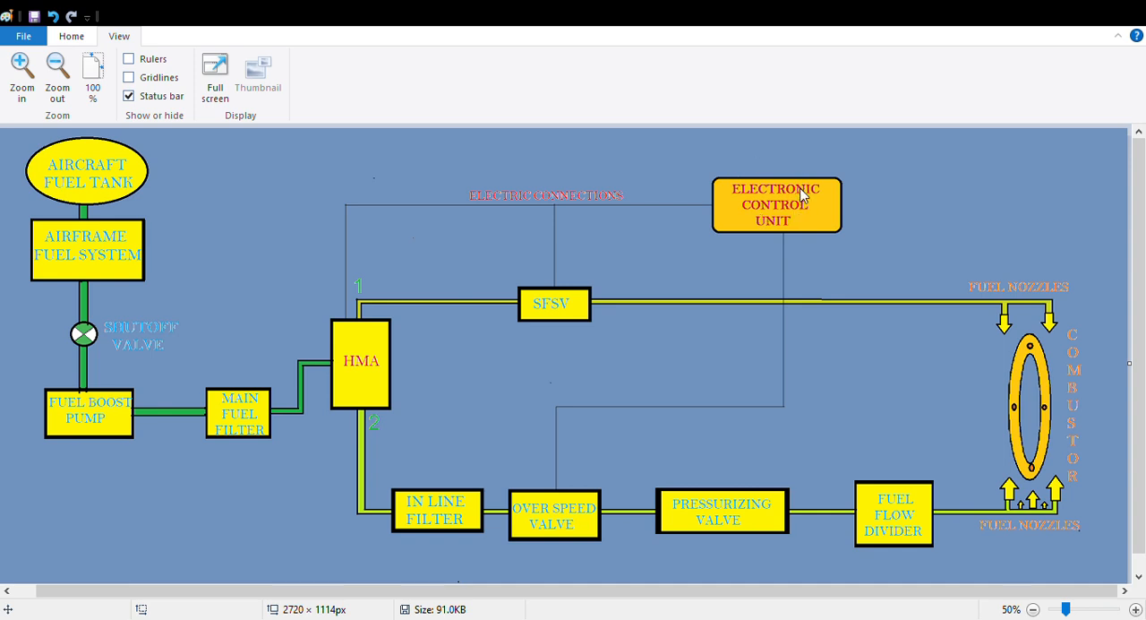
mouse_move(517, 208)
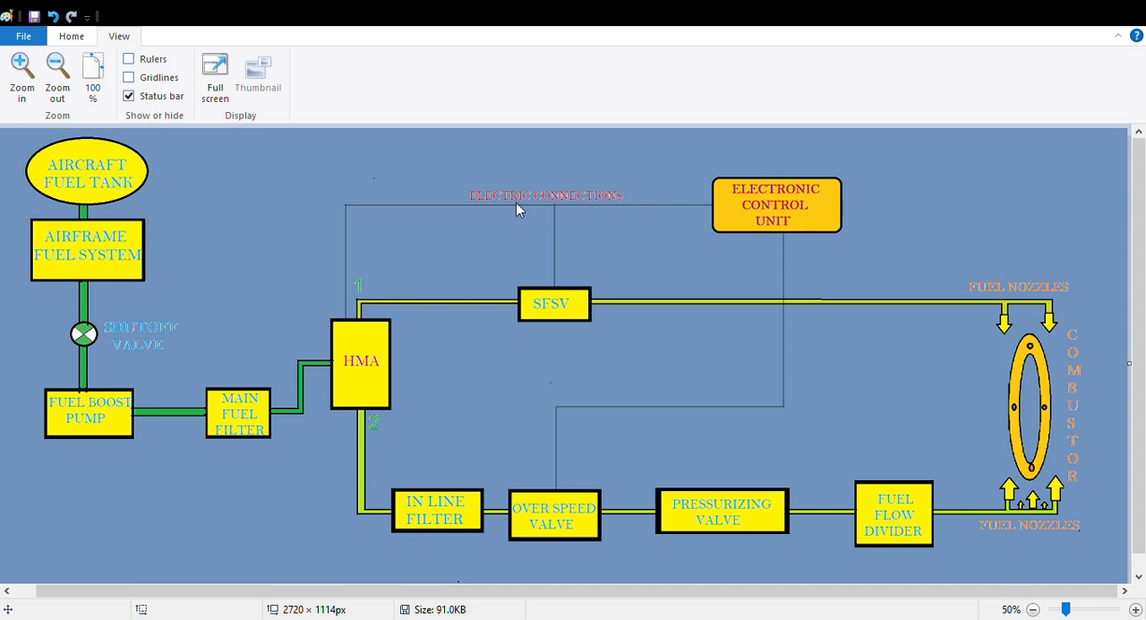
mouse_move(357, 329)
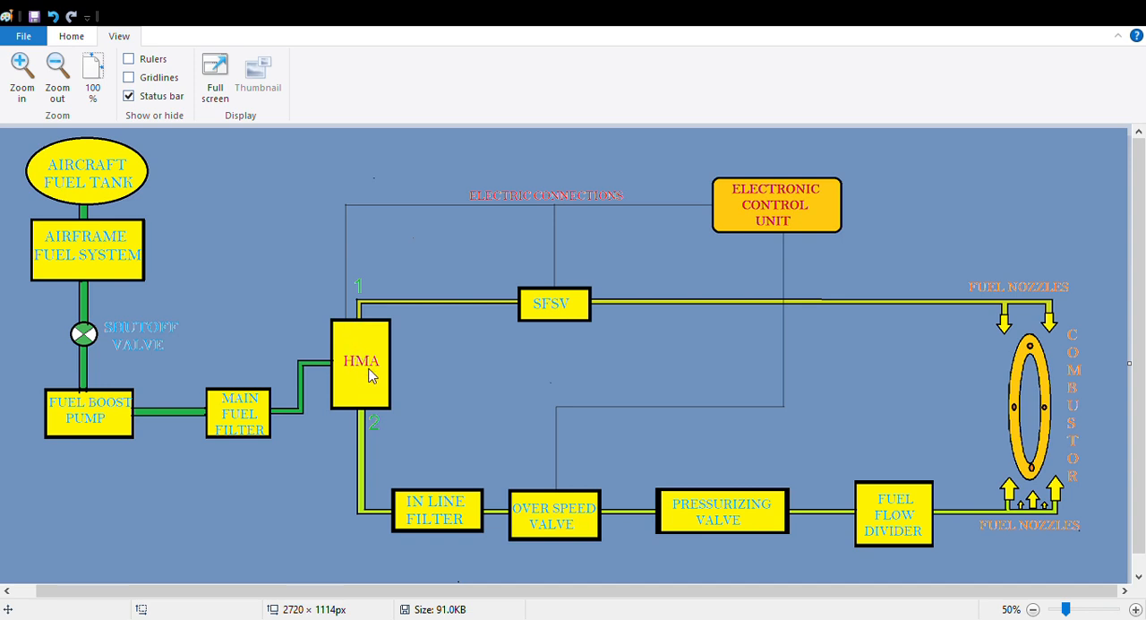
mouse_move(367, 348)
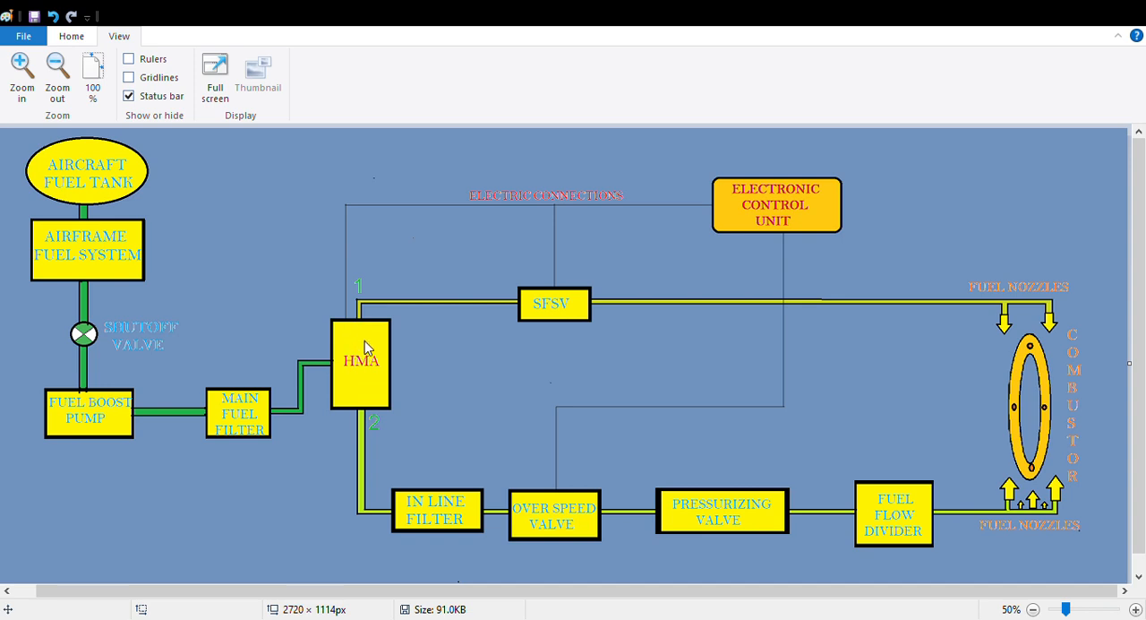
mouse_move(551, 340)
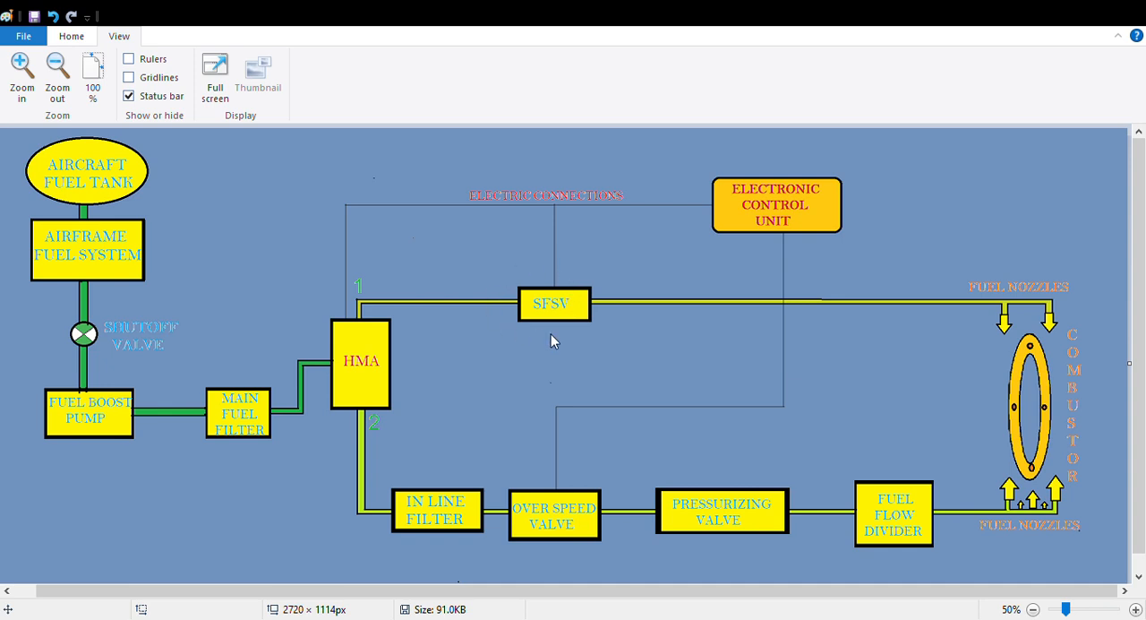
mouse_move(562, 301)
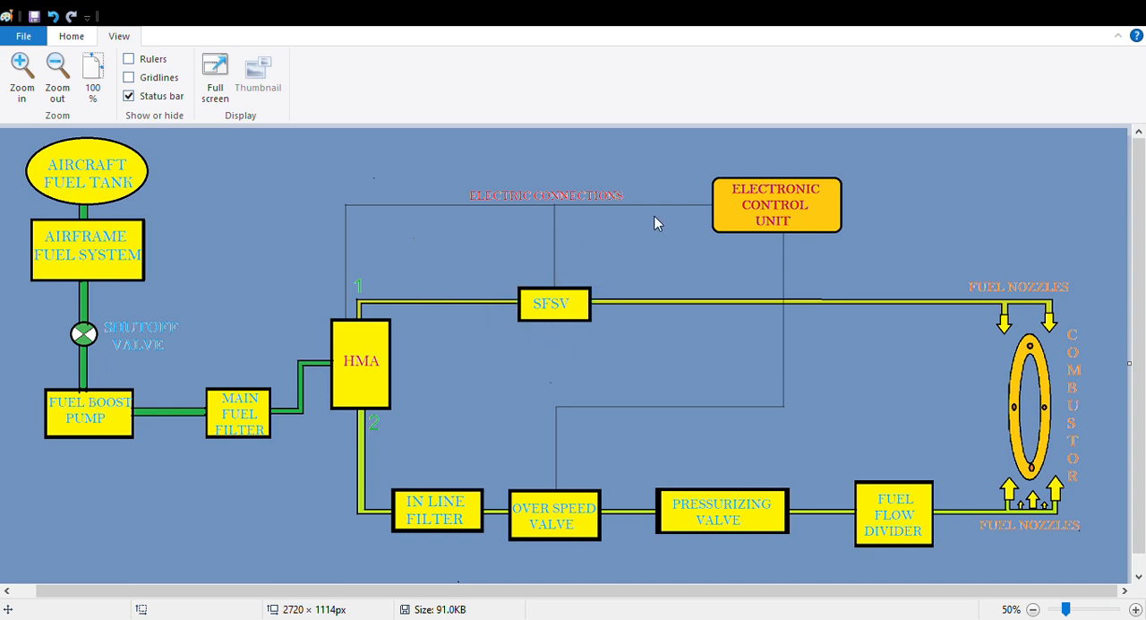
mouse_move(367, 290)
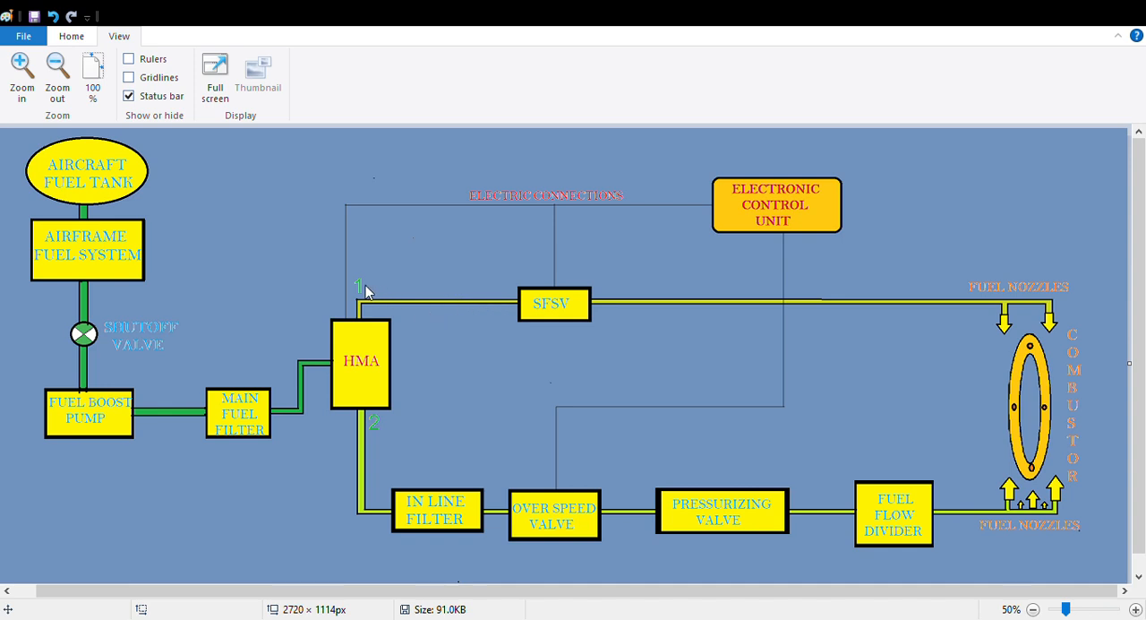
mouse_move(479, 304)
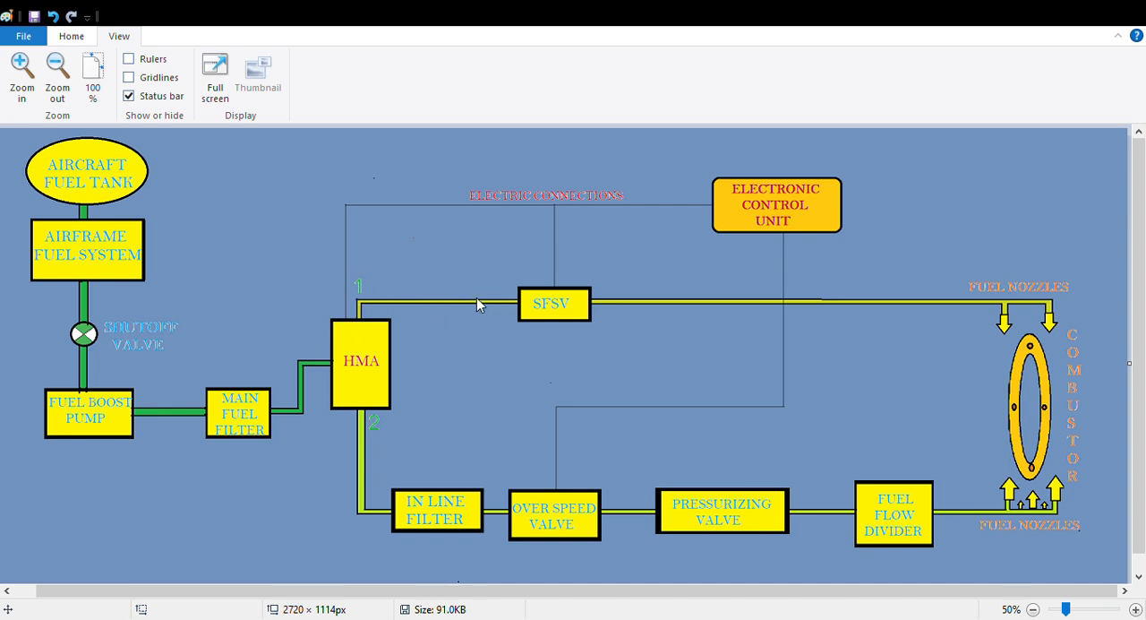
mouse_move(1028, 333)
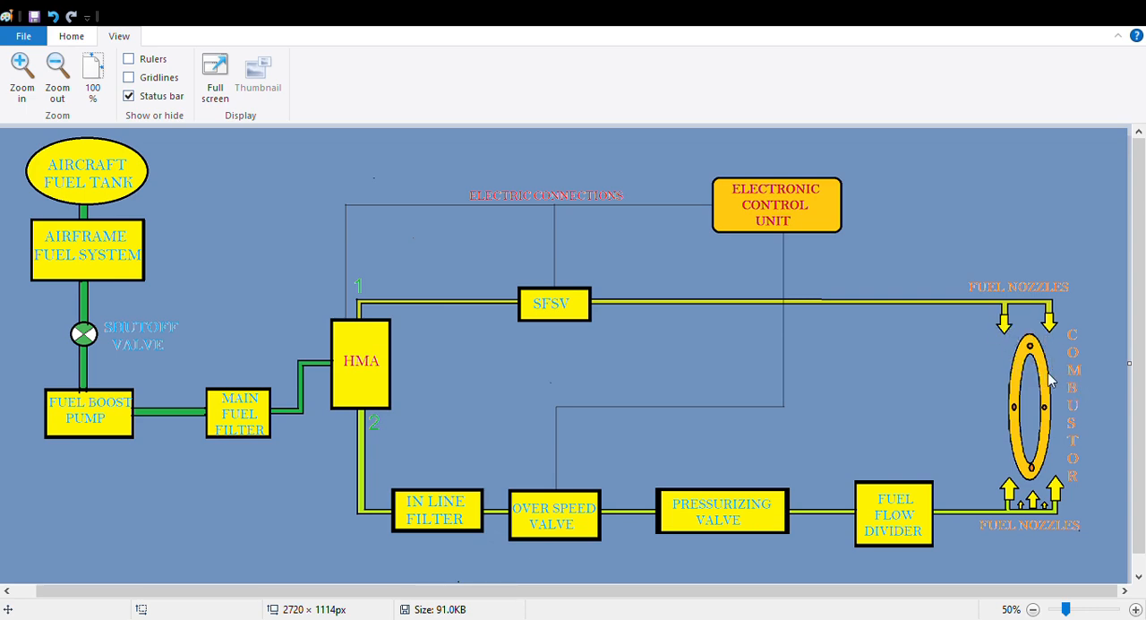
mouse_move(1057, 396)
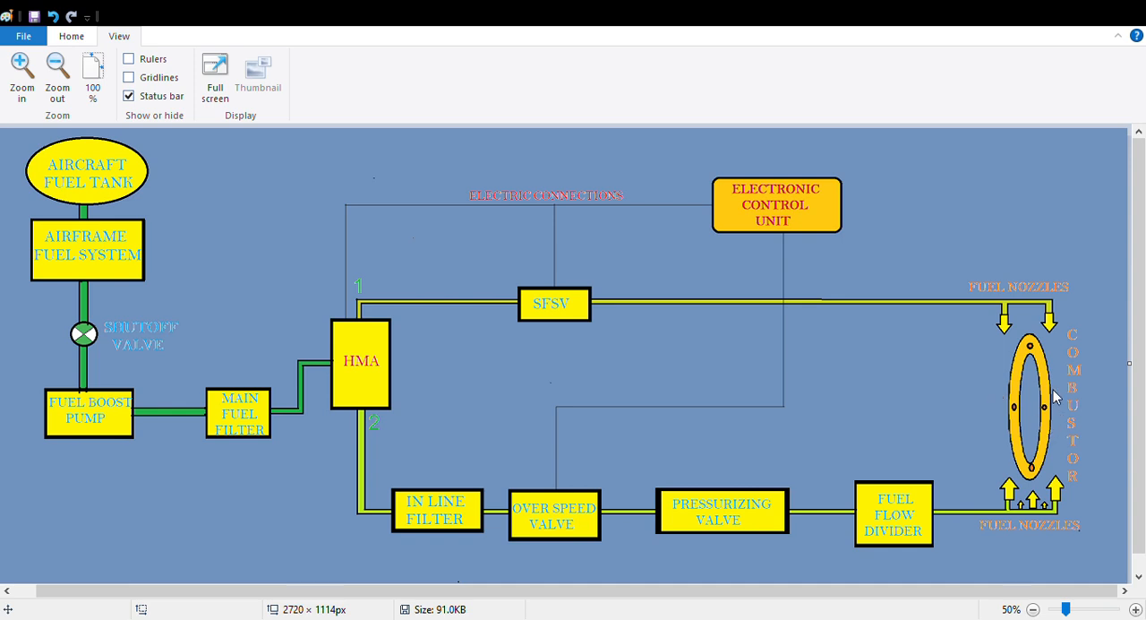
mouse_move(906, 366)
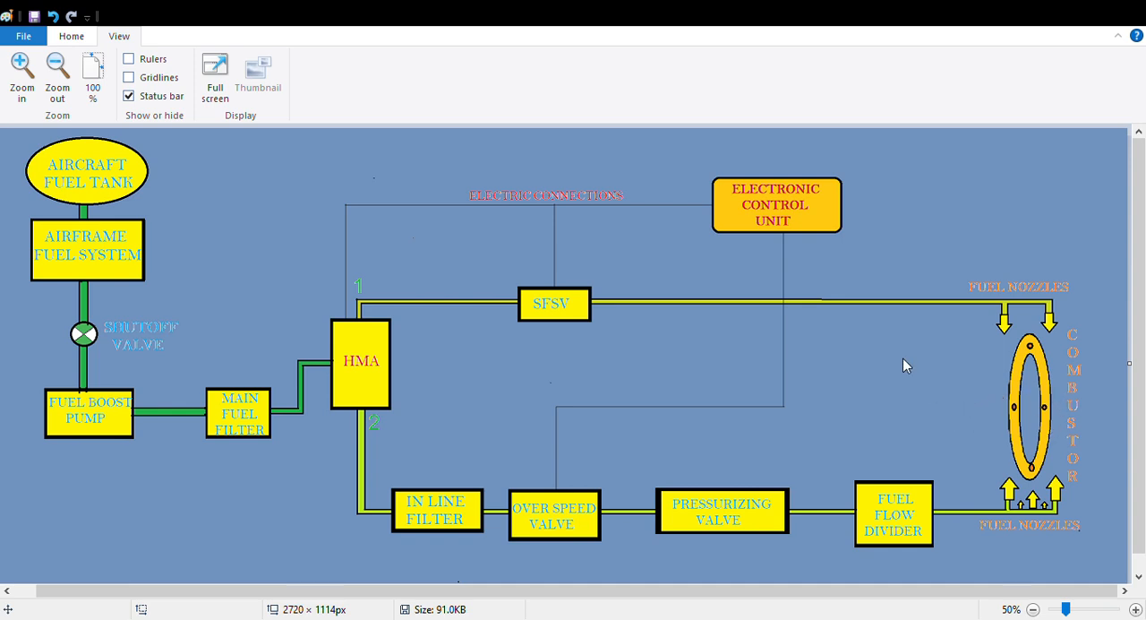
mouse_move(538, 310)
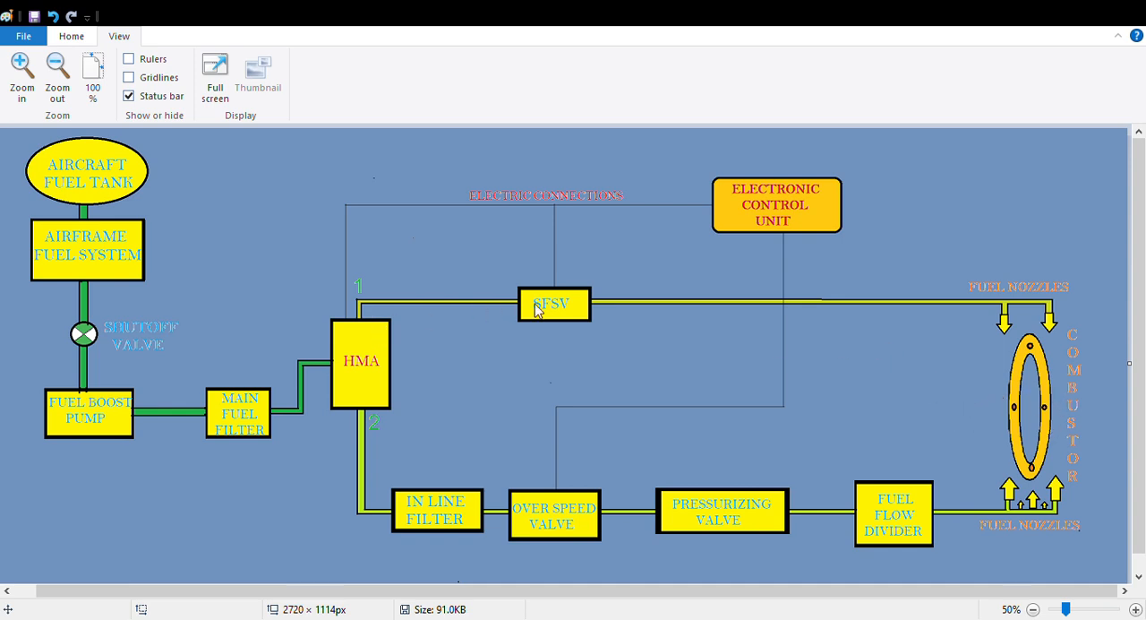
mouse_move(532, 217)
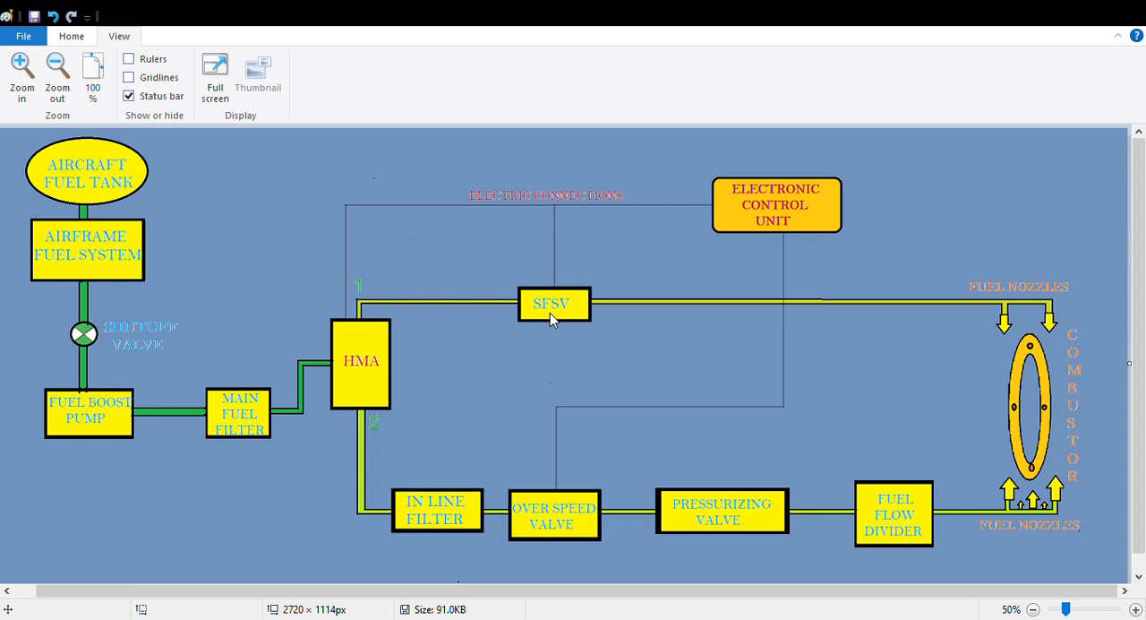
mouse_move(362, 373)
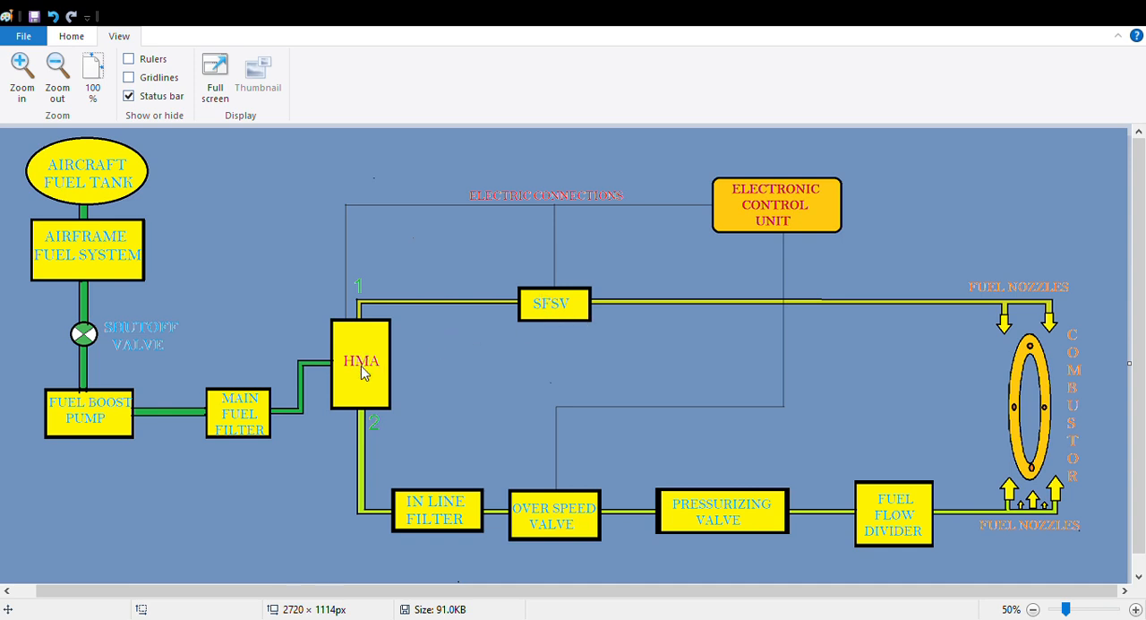
mouse_move(363, 412)
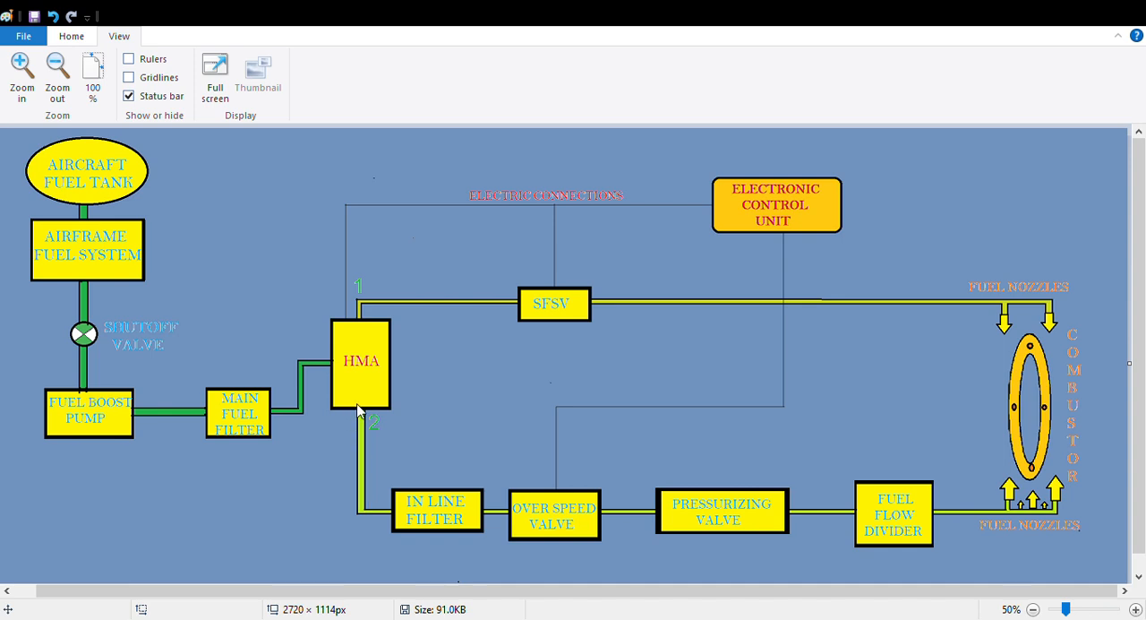
mouse_move(426, 517)
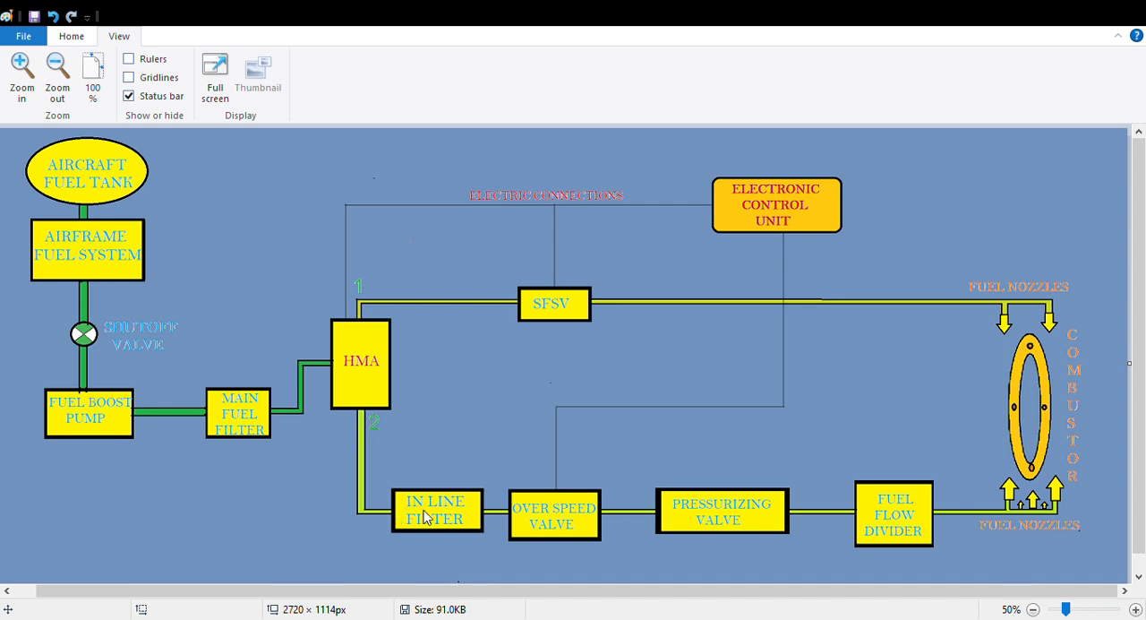
mouse_move(455, 531)
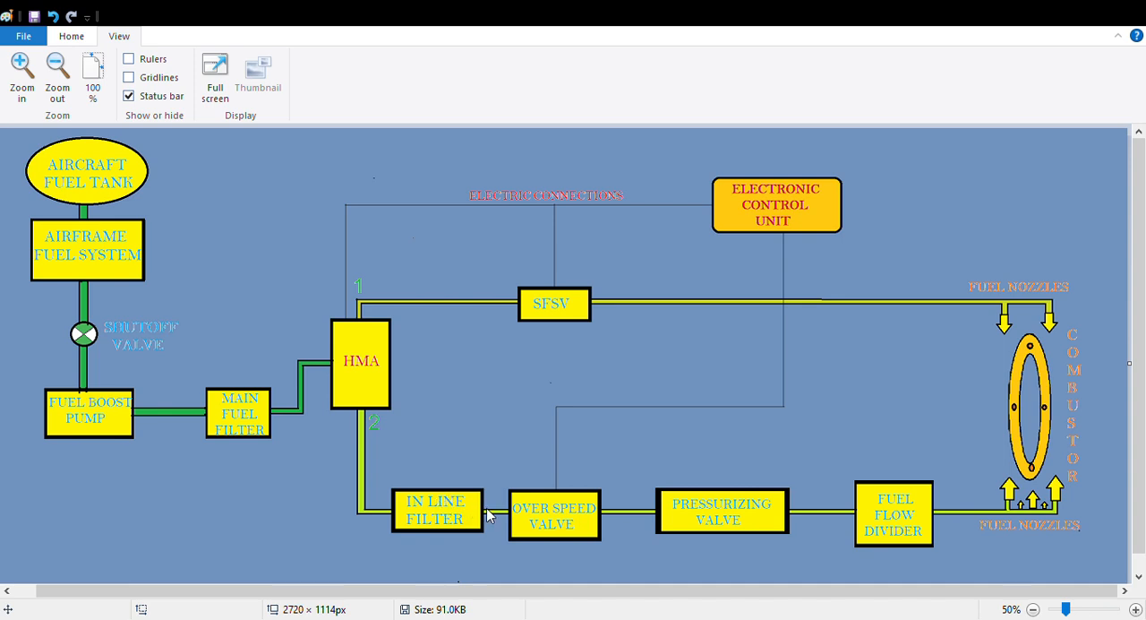
mouse_move(589, 510)
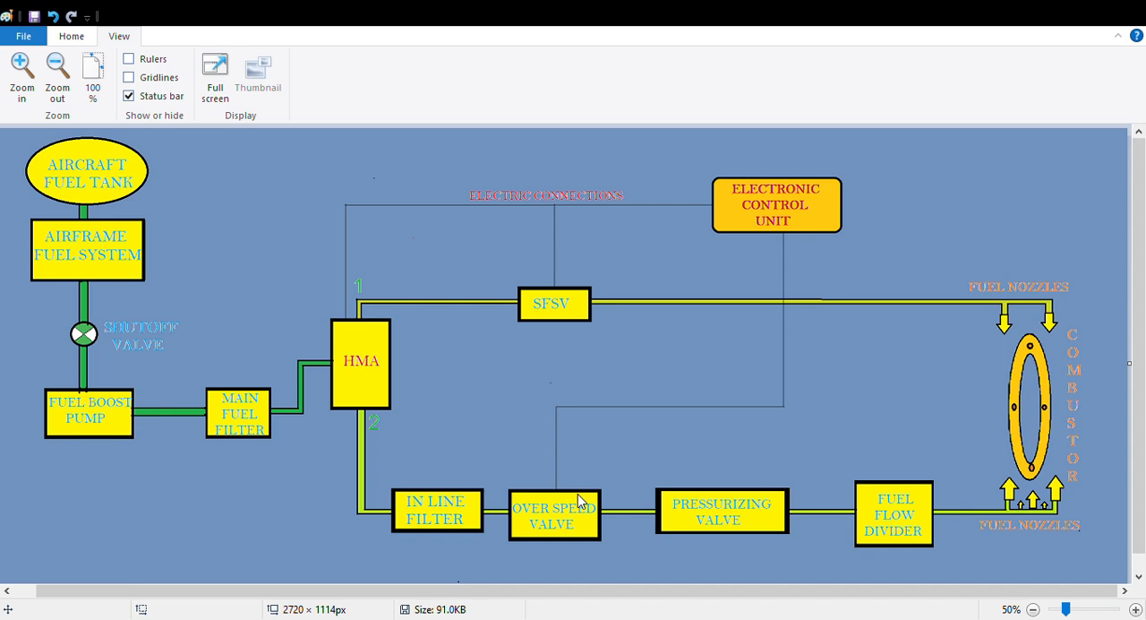
mouse_move(777, 235)
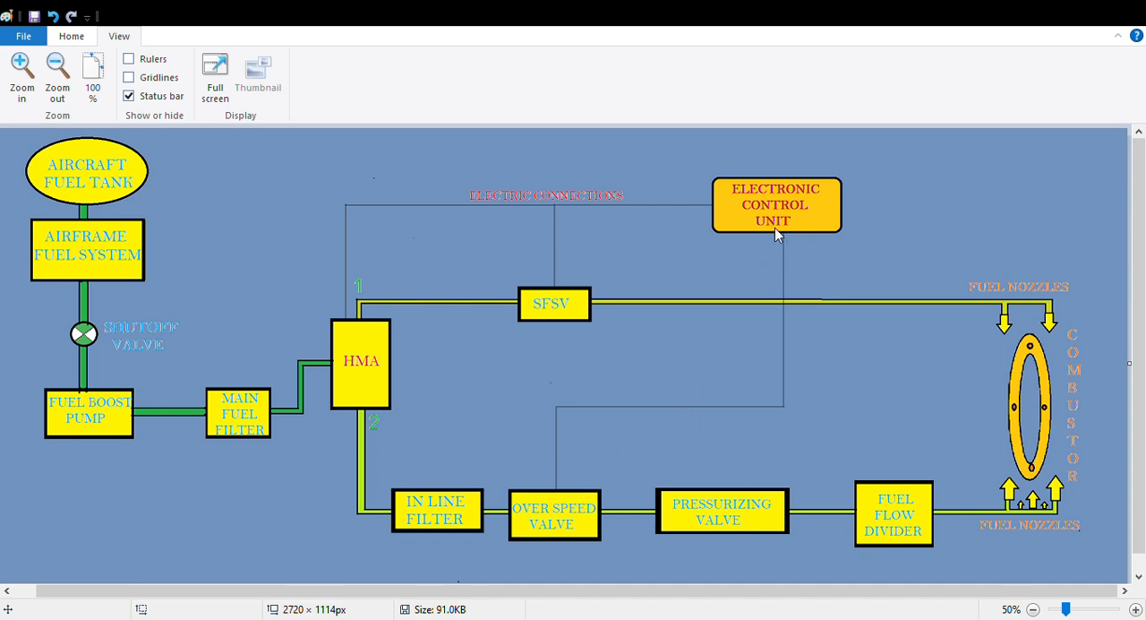
mouse_move(558, 498)
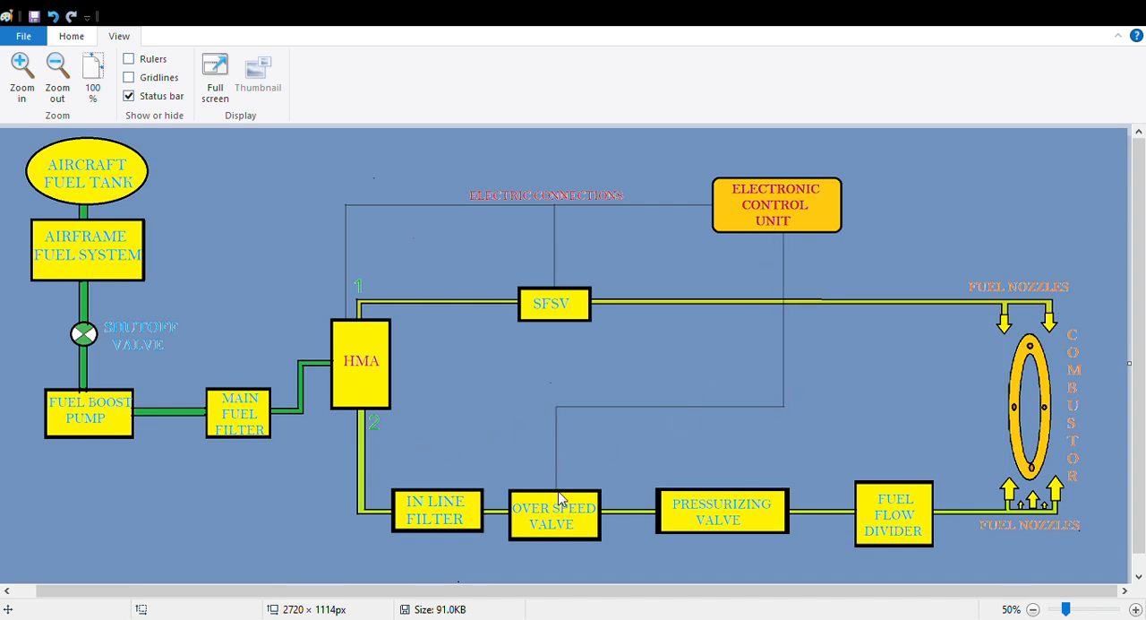
mouse_move(572, 513)
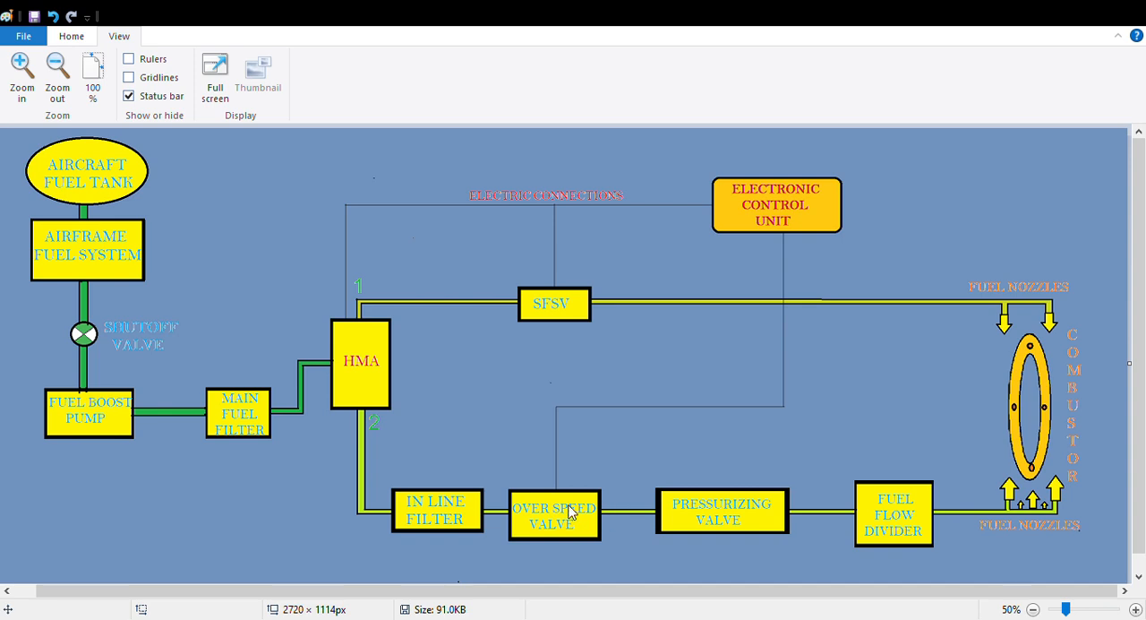
mouse_move(576, 498)
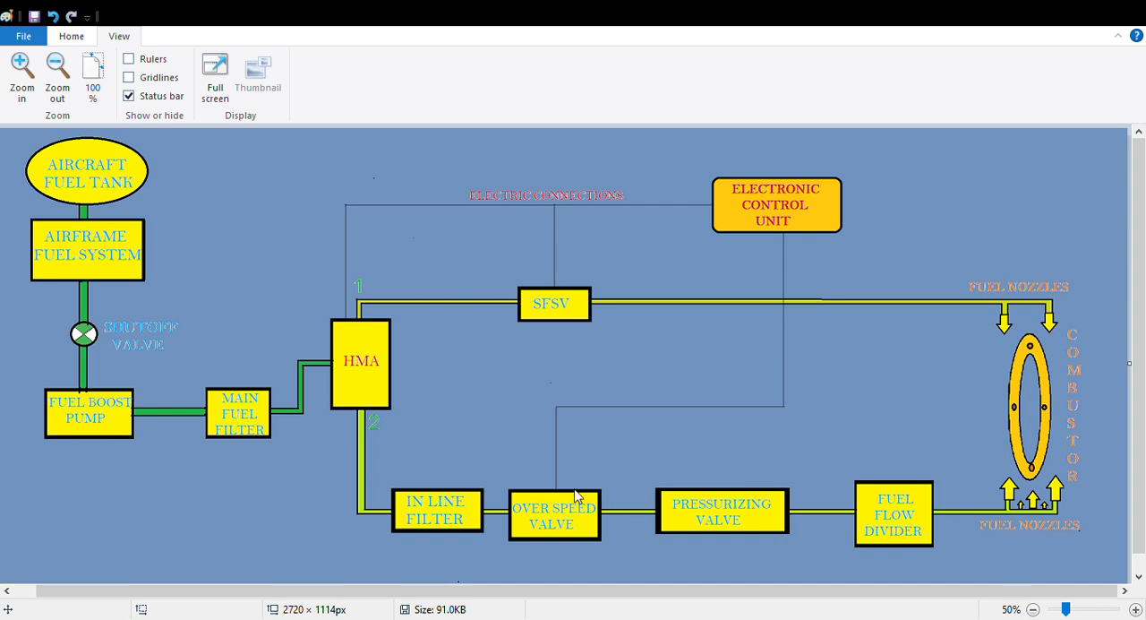
mouse_move(566, 477)
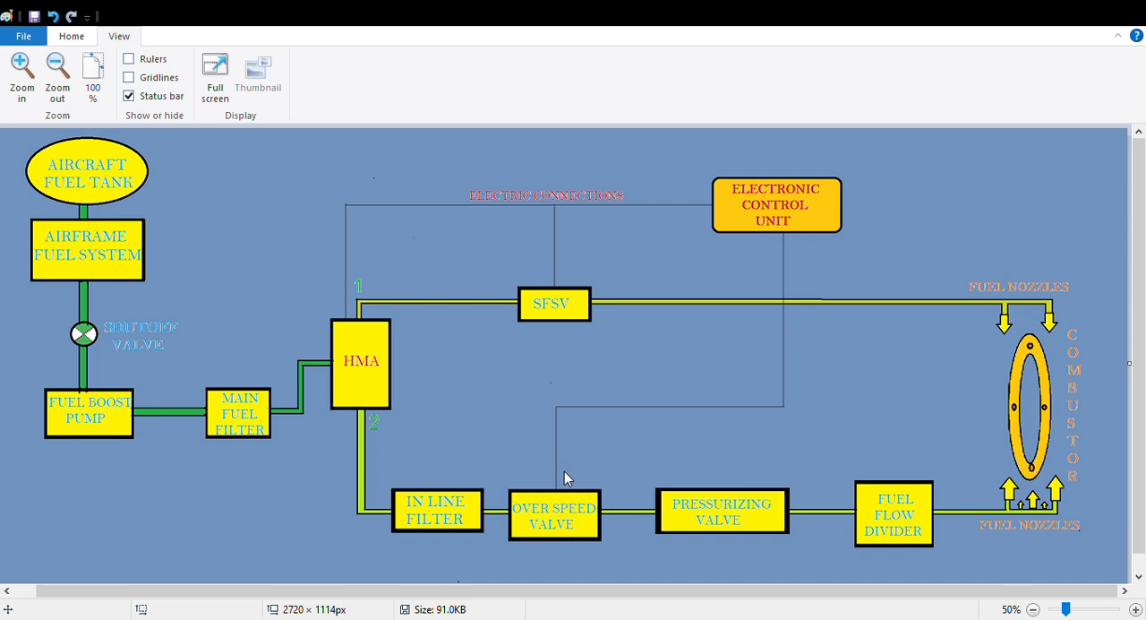
mouse_move(749, 519)
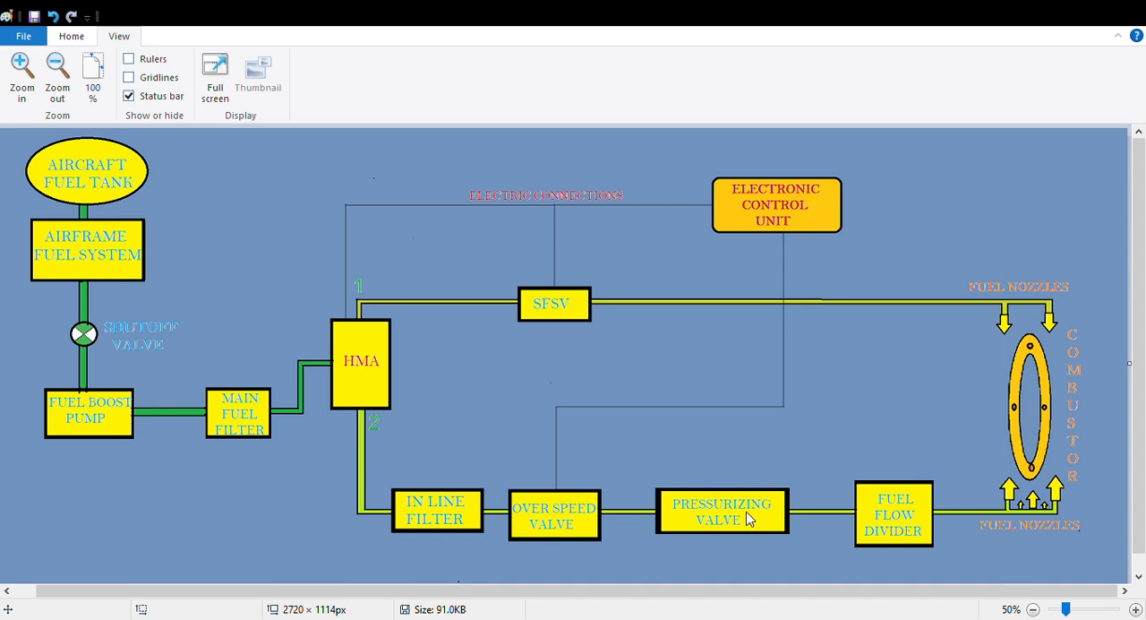
mouse_move(763, 519)
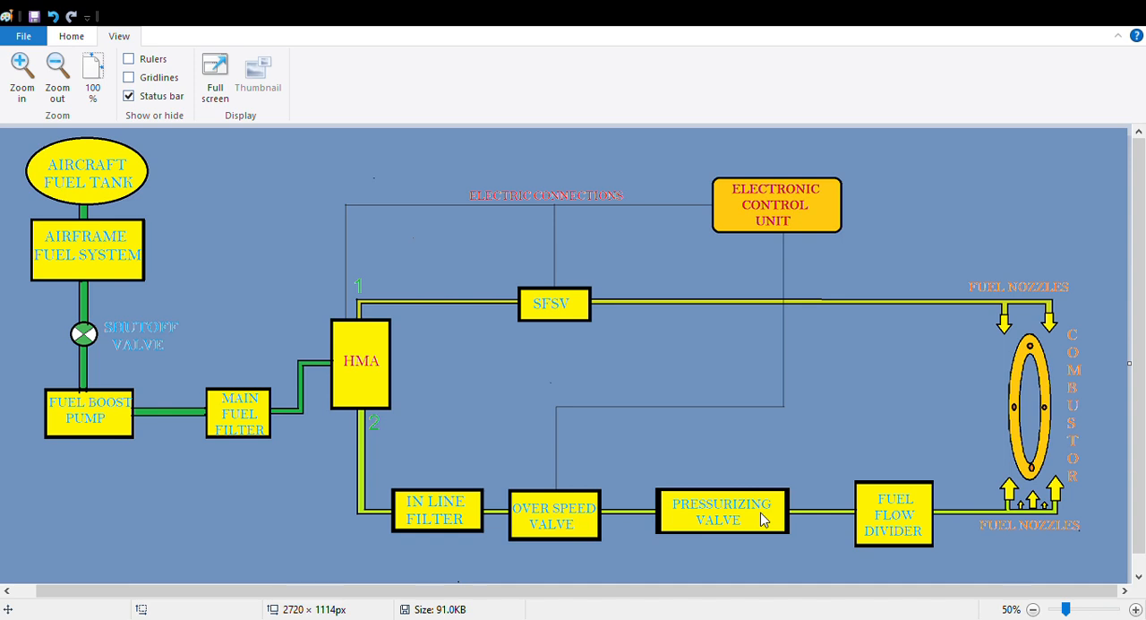
mouse_move(798, 520)
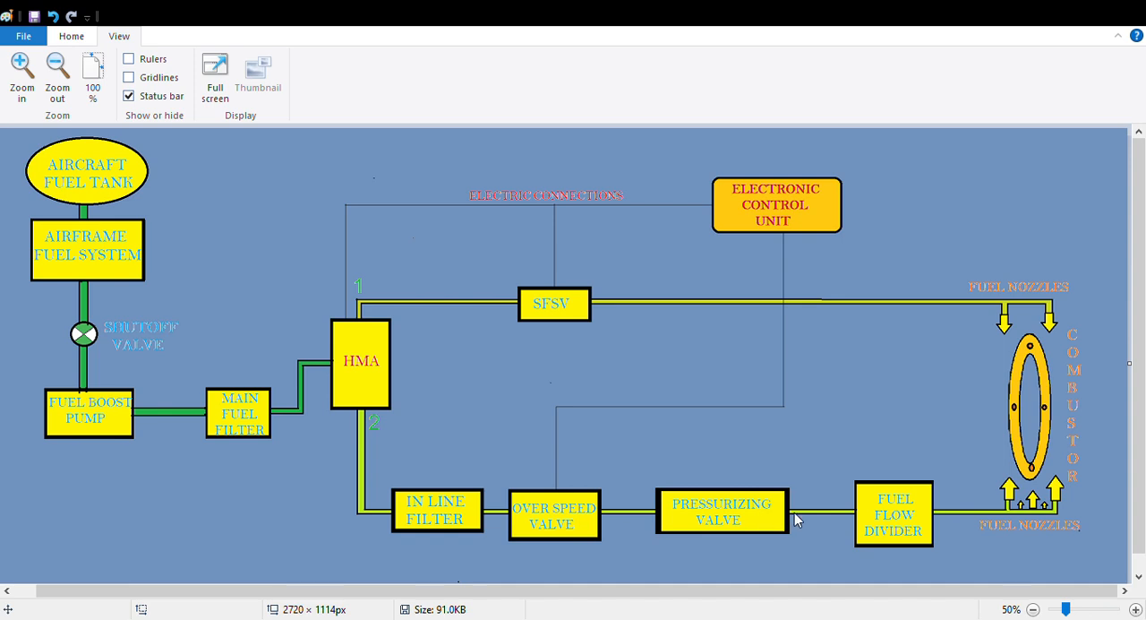
mouse_move(779, 519)
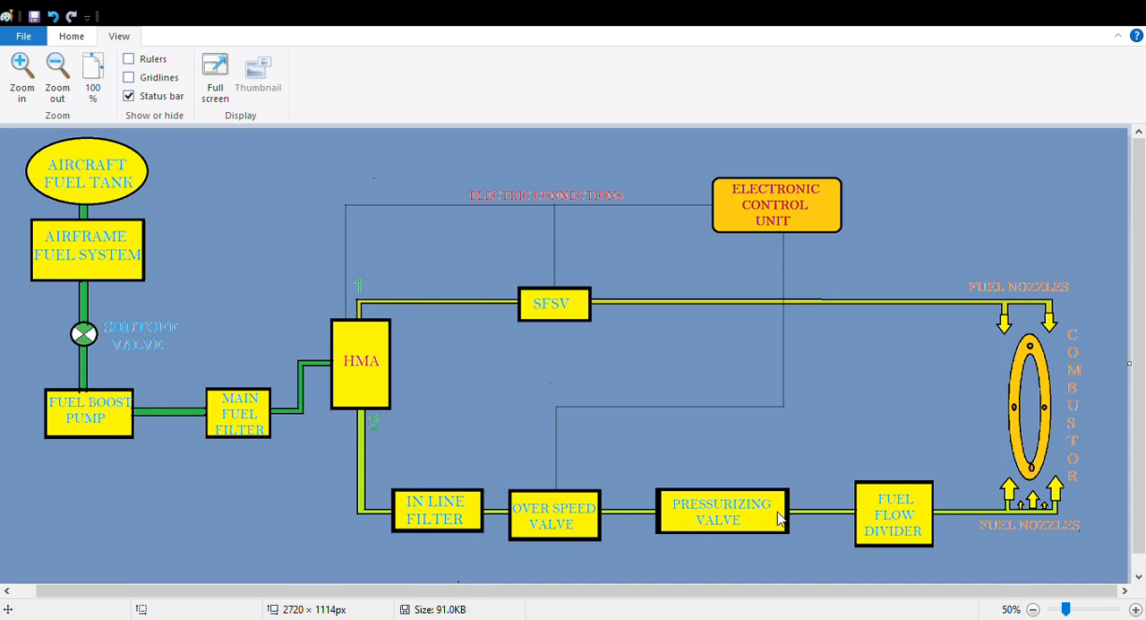
mouse_move(827, 514)
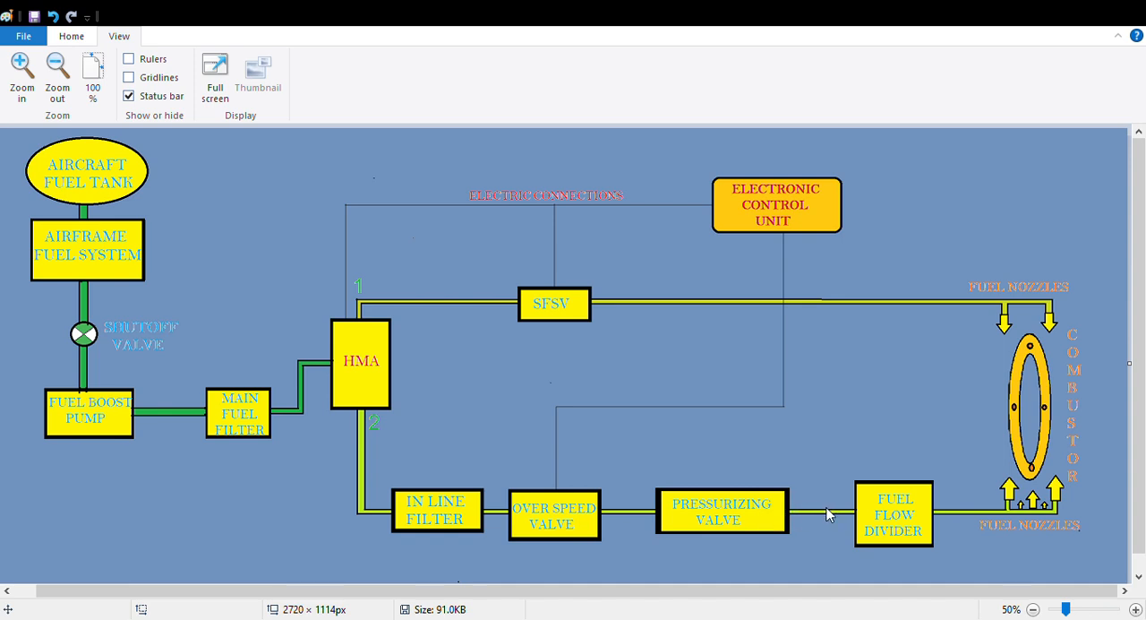
mouse_move(881, 518)
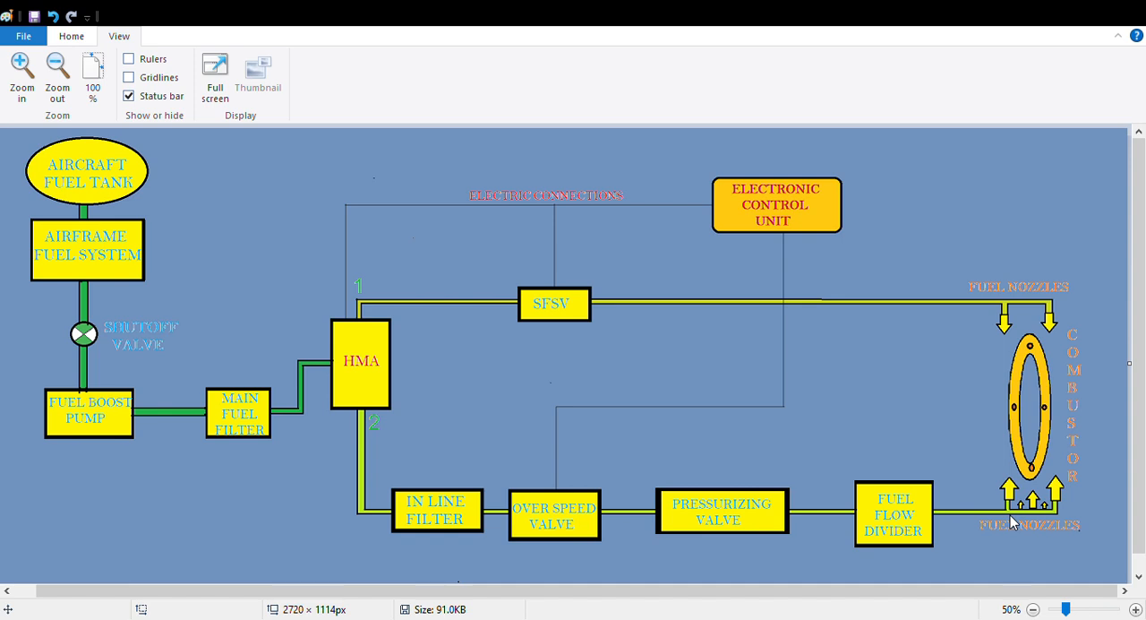
mouse_move(1025, 400)
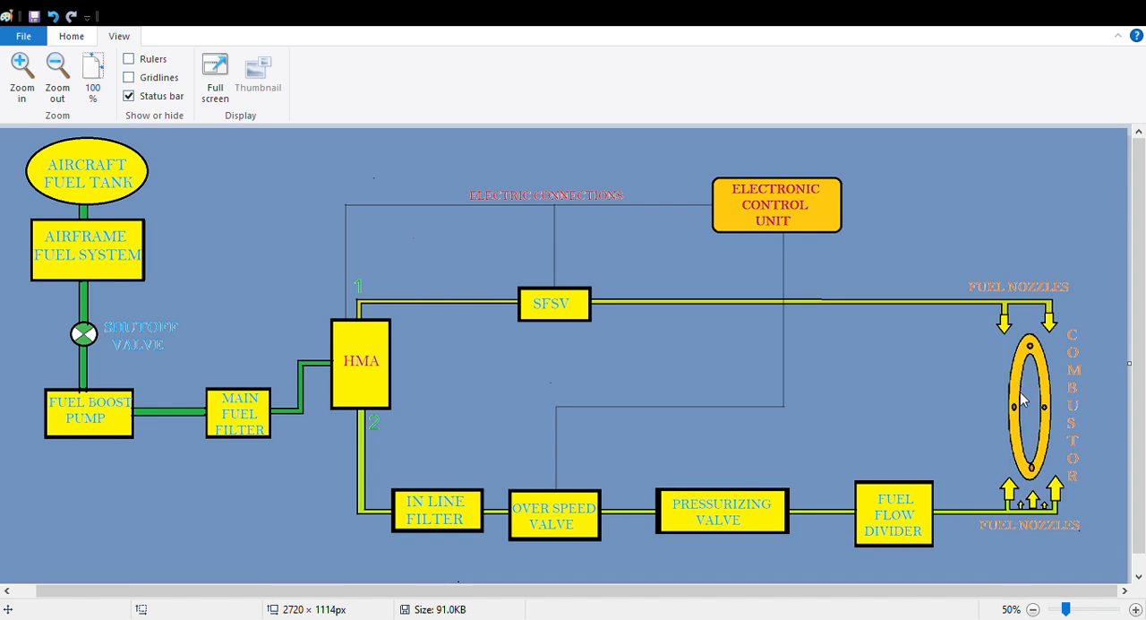
mouse_move(1039, 459)
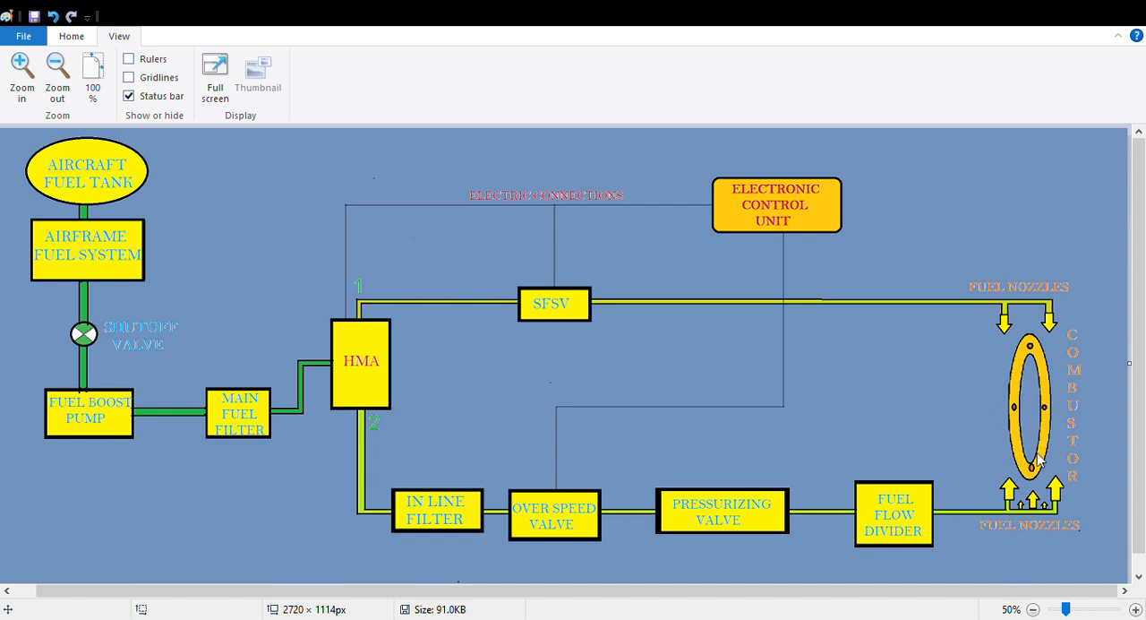
mouse_move(1035, 404)
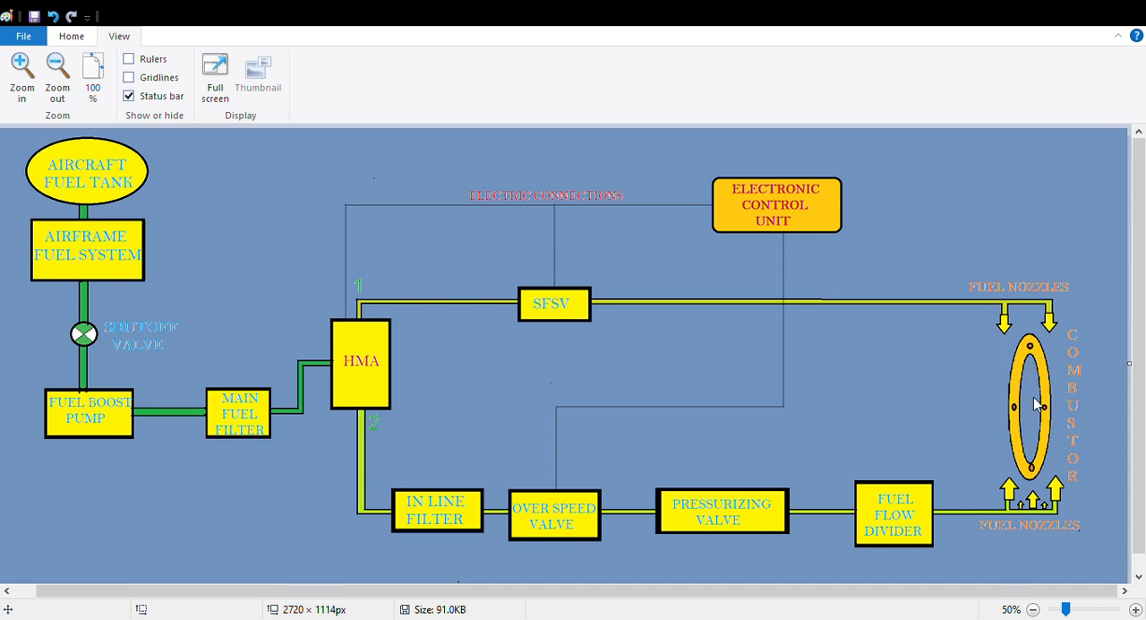
mouse_move(1043, 394)
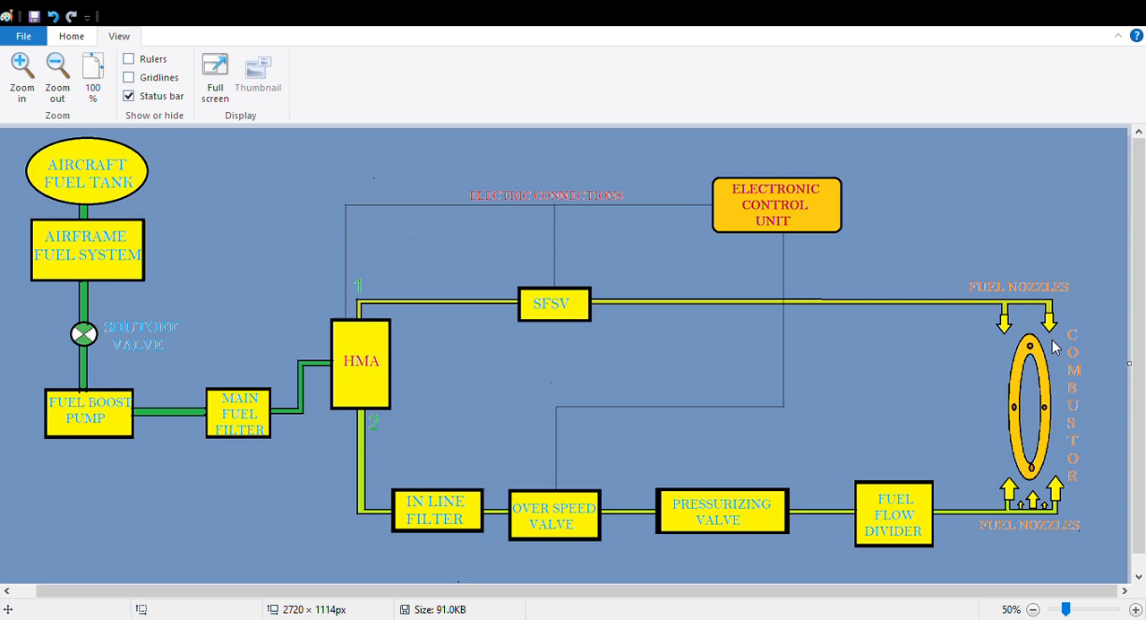
mouse_move(1108, 372)
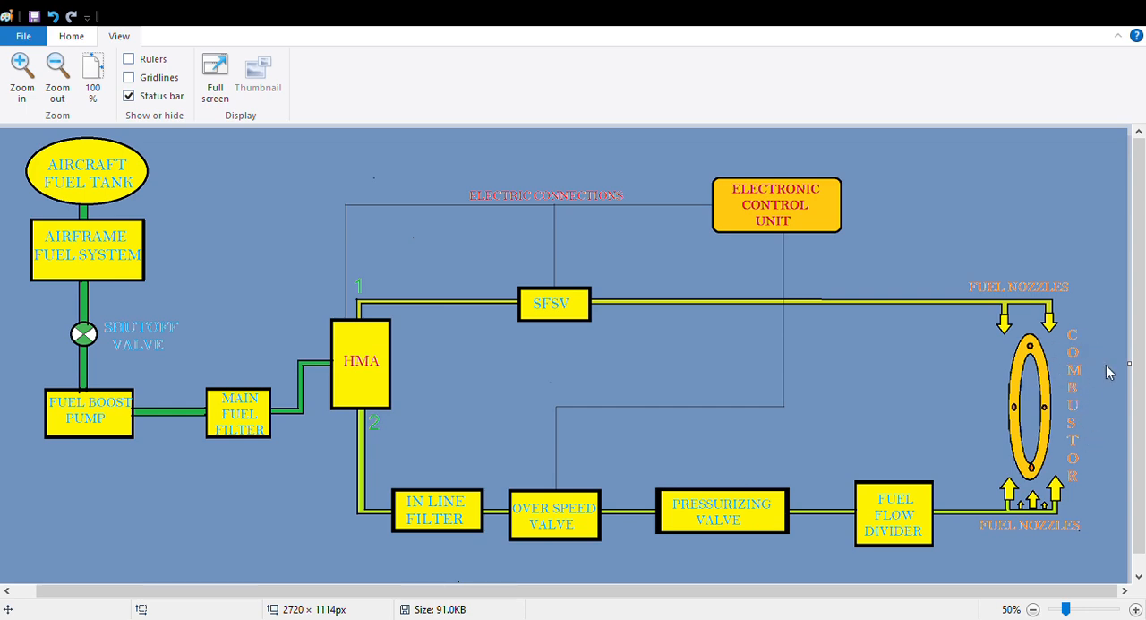
mouse_move(1085, 411)
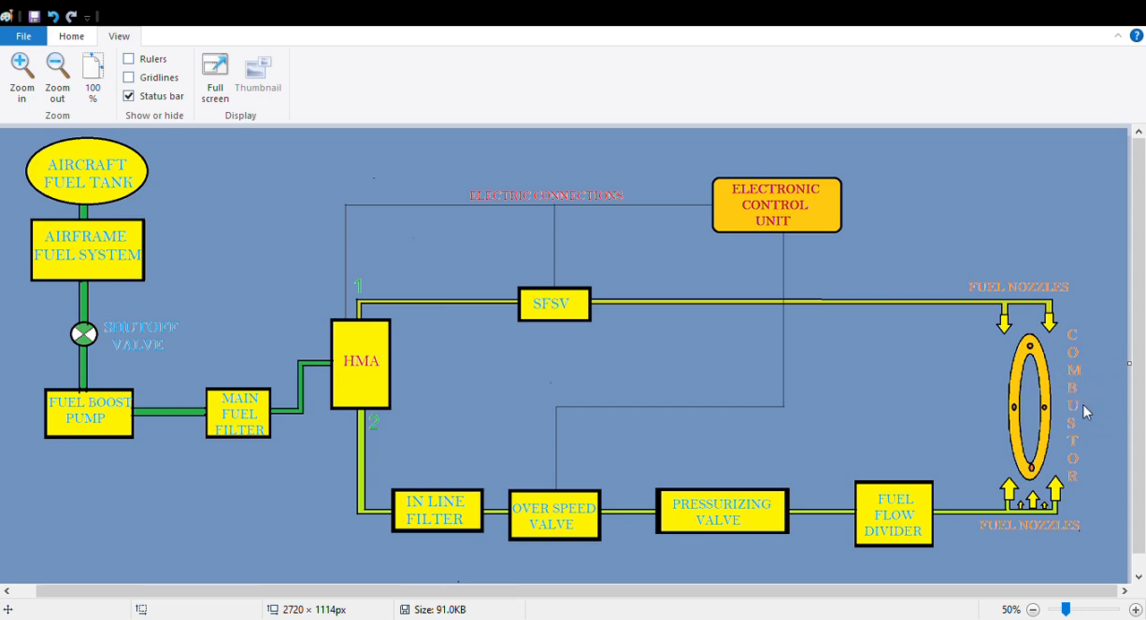
mouse_move(1101, 415)
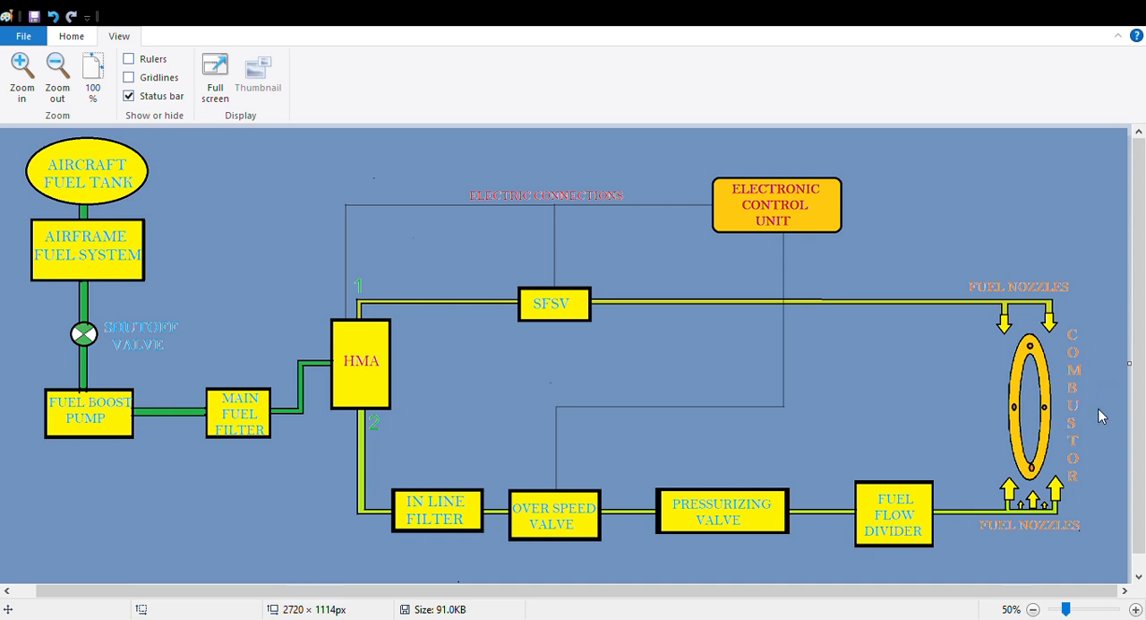
mouse_move(1103, 376)
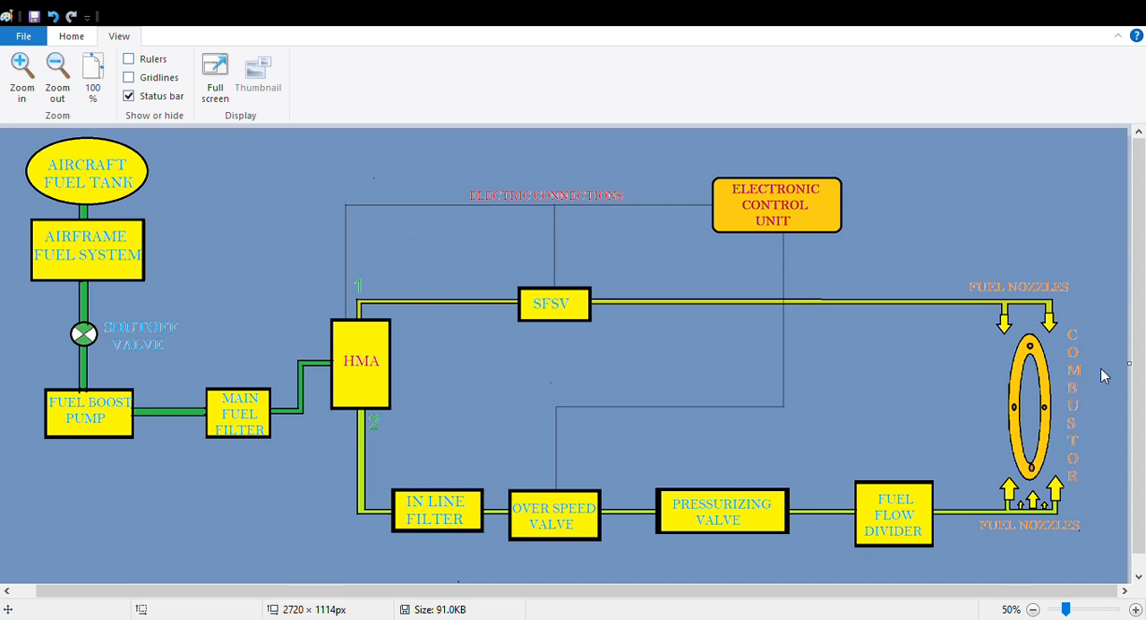